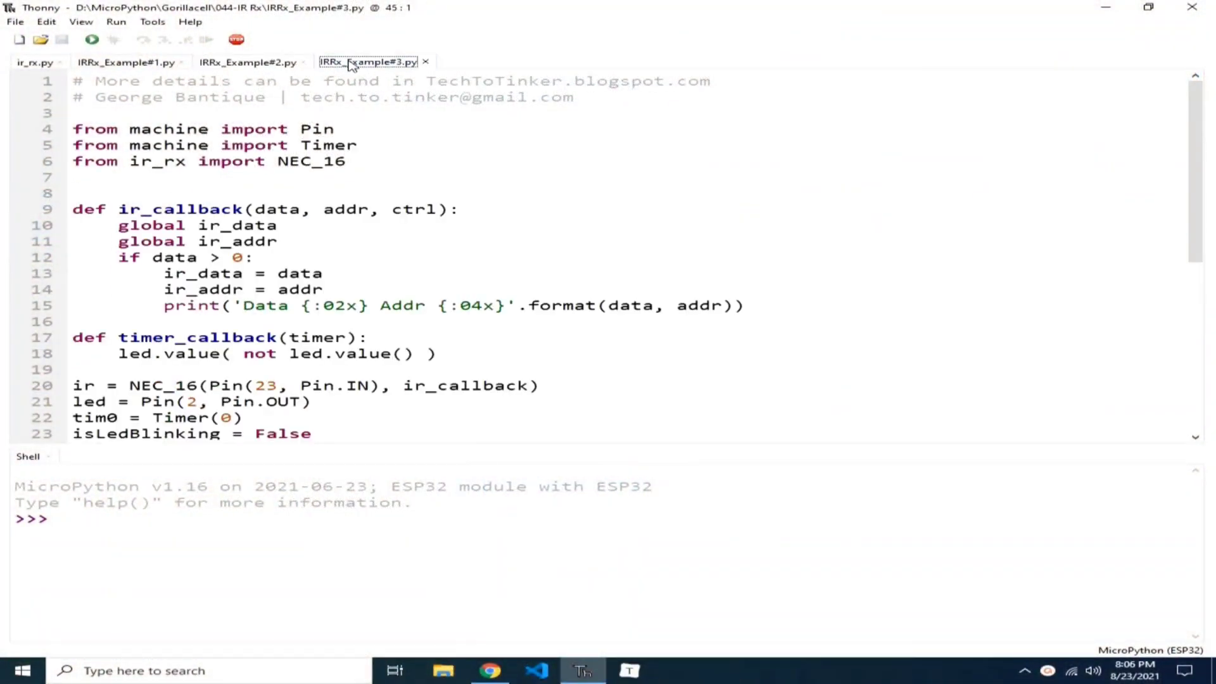
View the IRRx_Example#1.py script, then switch to the TechToTinker IR article in Chrome
click(124, 62)
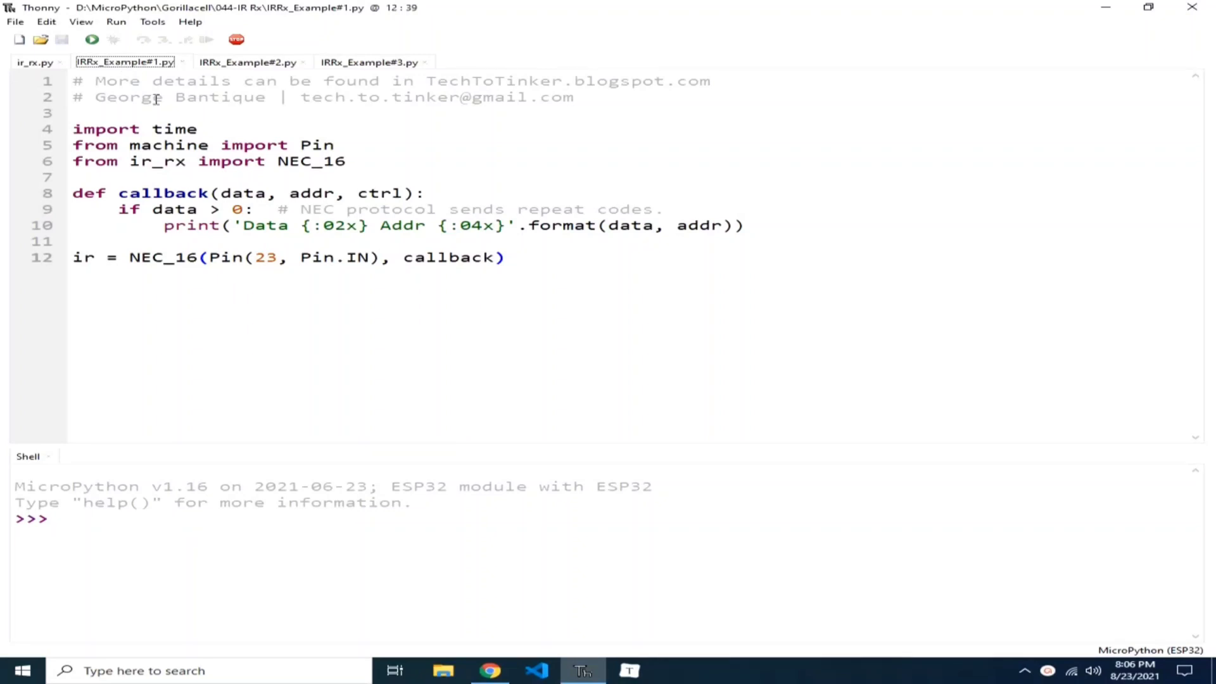
click(488, 671)
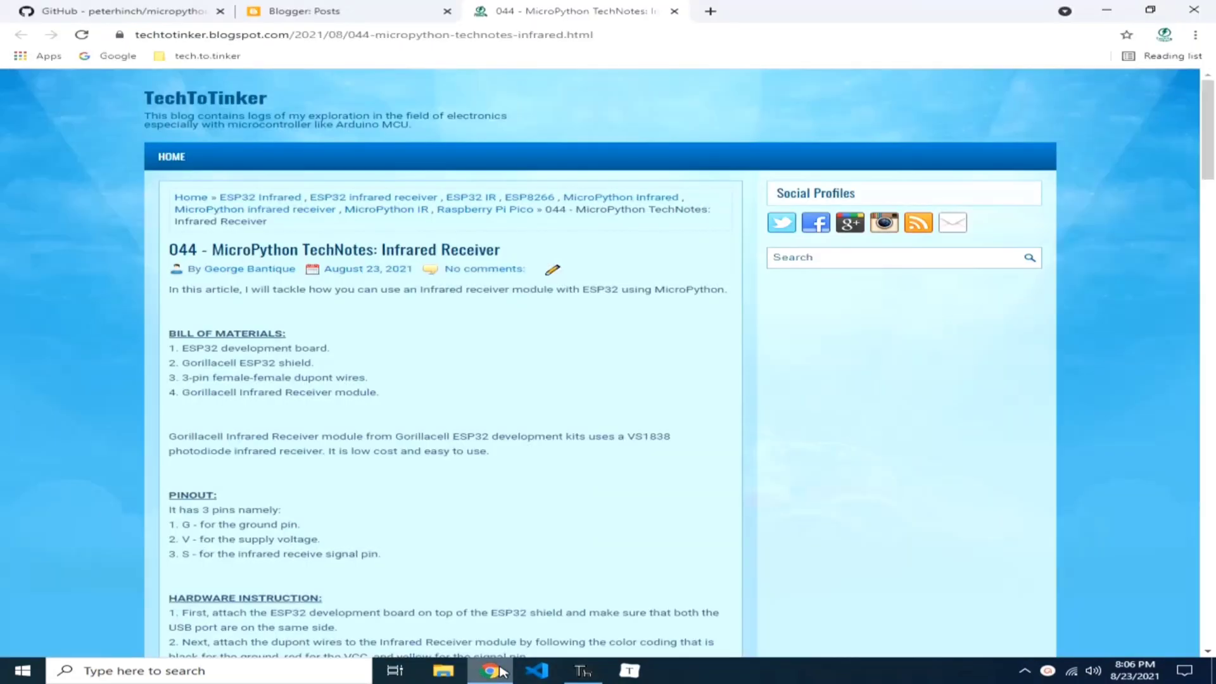
Open the peterhinch micropython_ir GitHub tab and scroll through its README
click(125, 11)
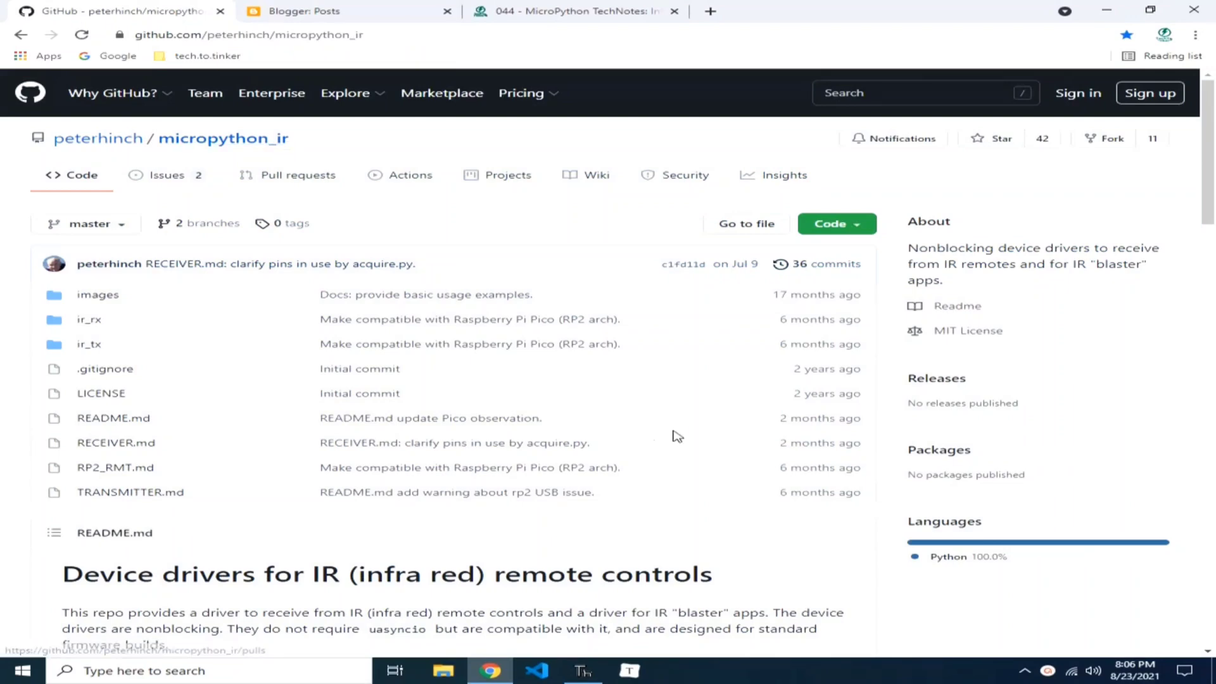
scroll(down, 3)
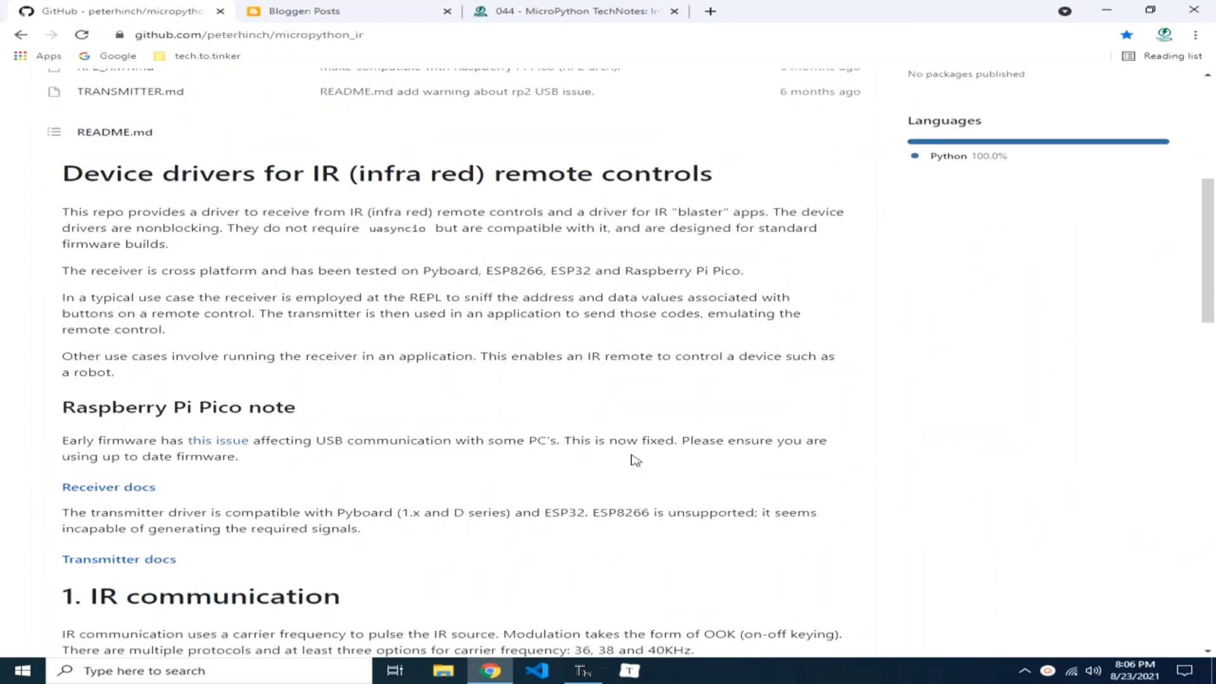
scroll(down, 3)
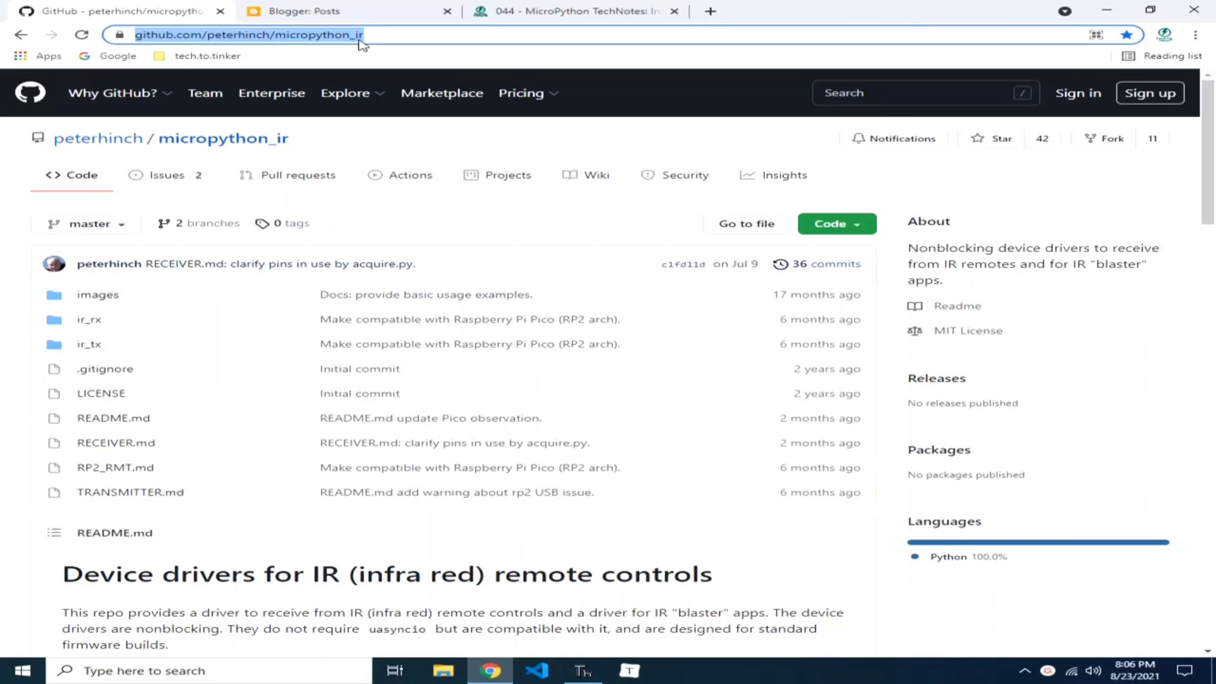
mouse_move(370, 86)
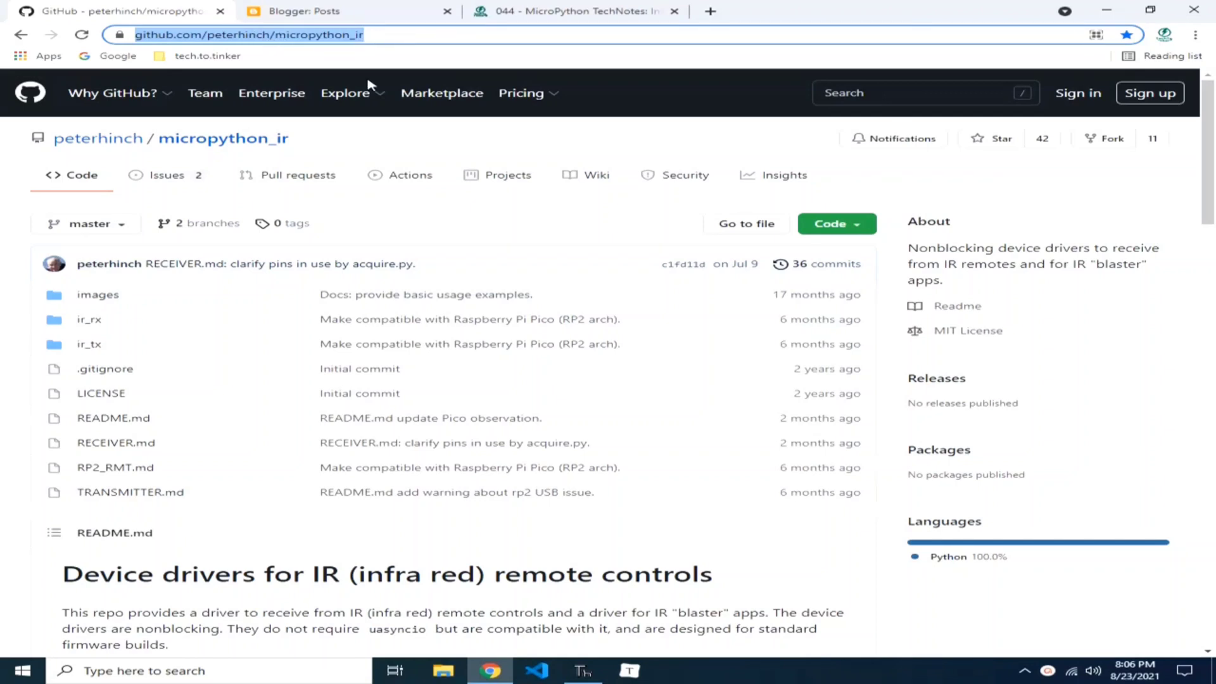
mouse_move(108, 325)
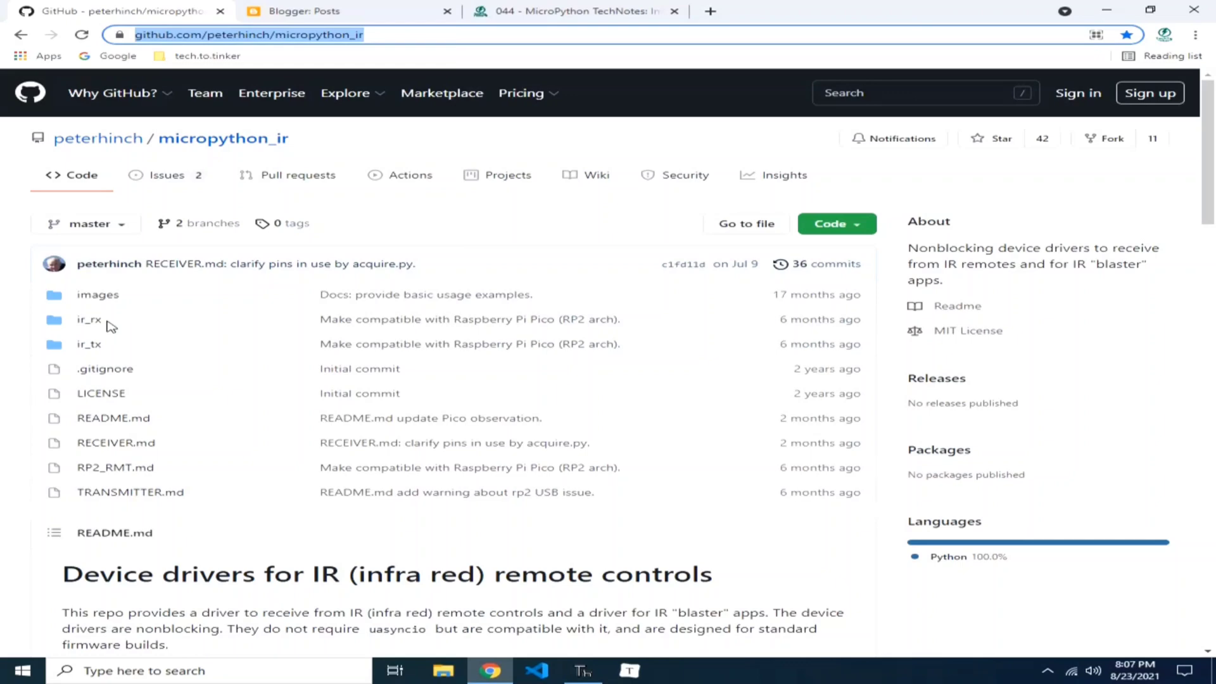
mouse_move(677, 277)
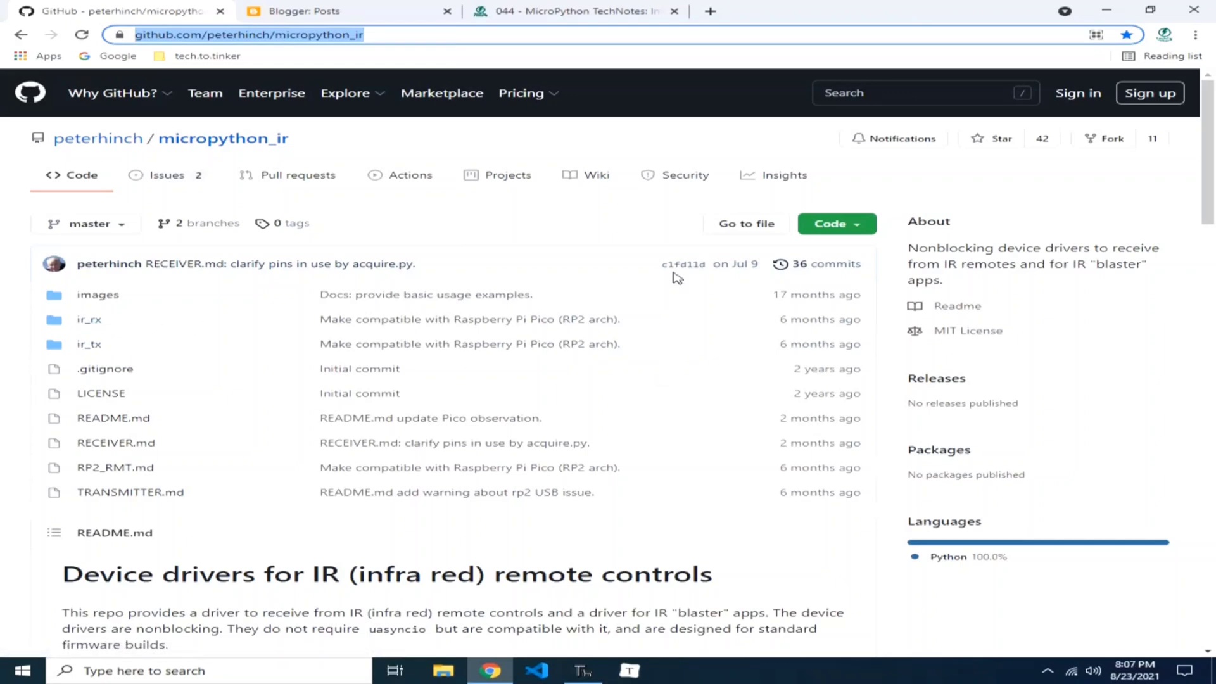
Scroll the TechToTinker article to the micropython_ir library code and copy it, returning to Thonny
click(574, 11)
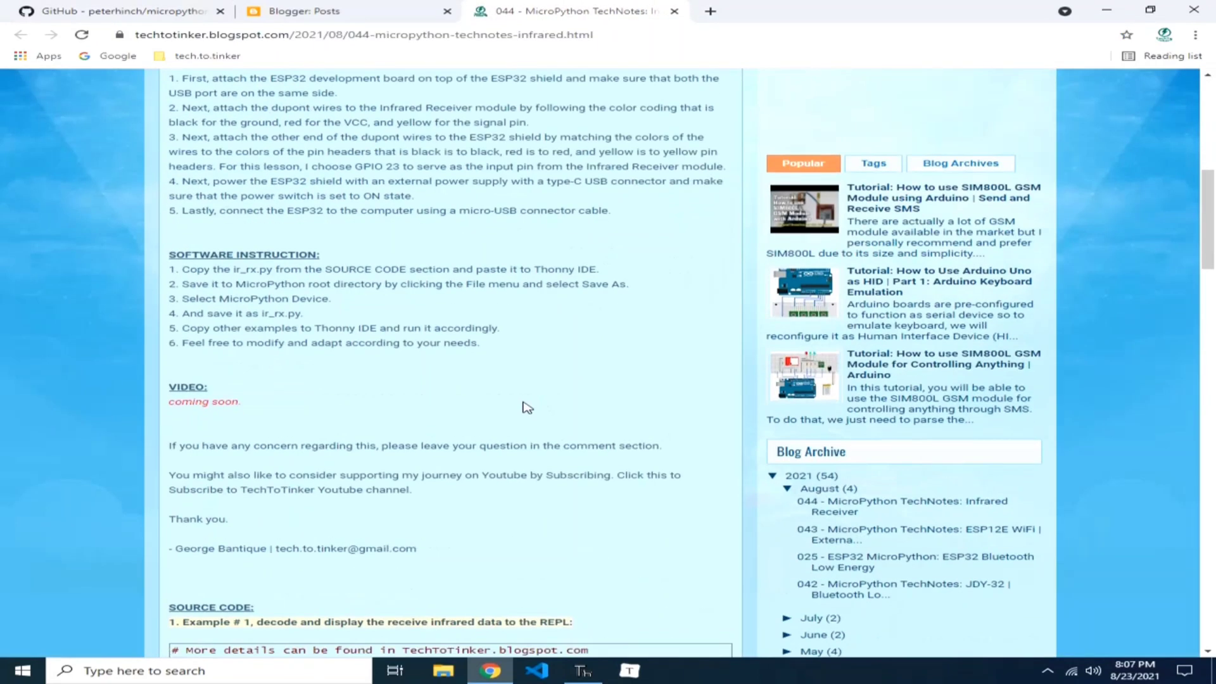
scroll(down, 3)
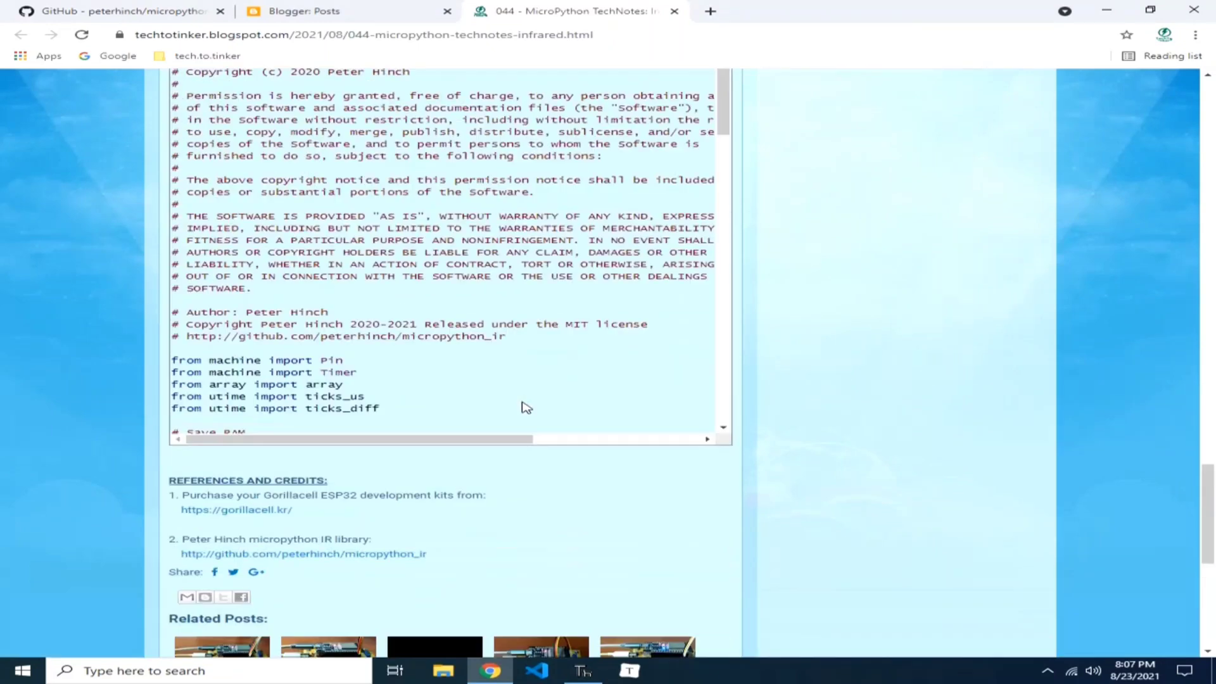
scroll(down, 3)
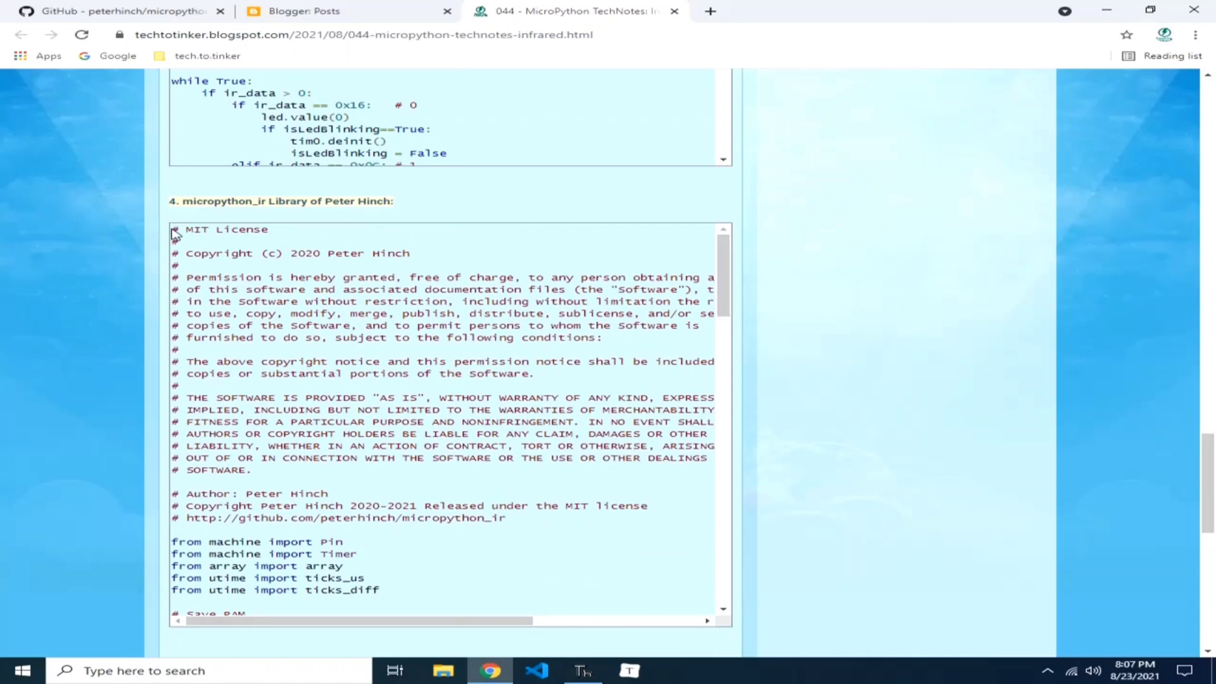
scroll(down, 3)
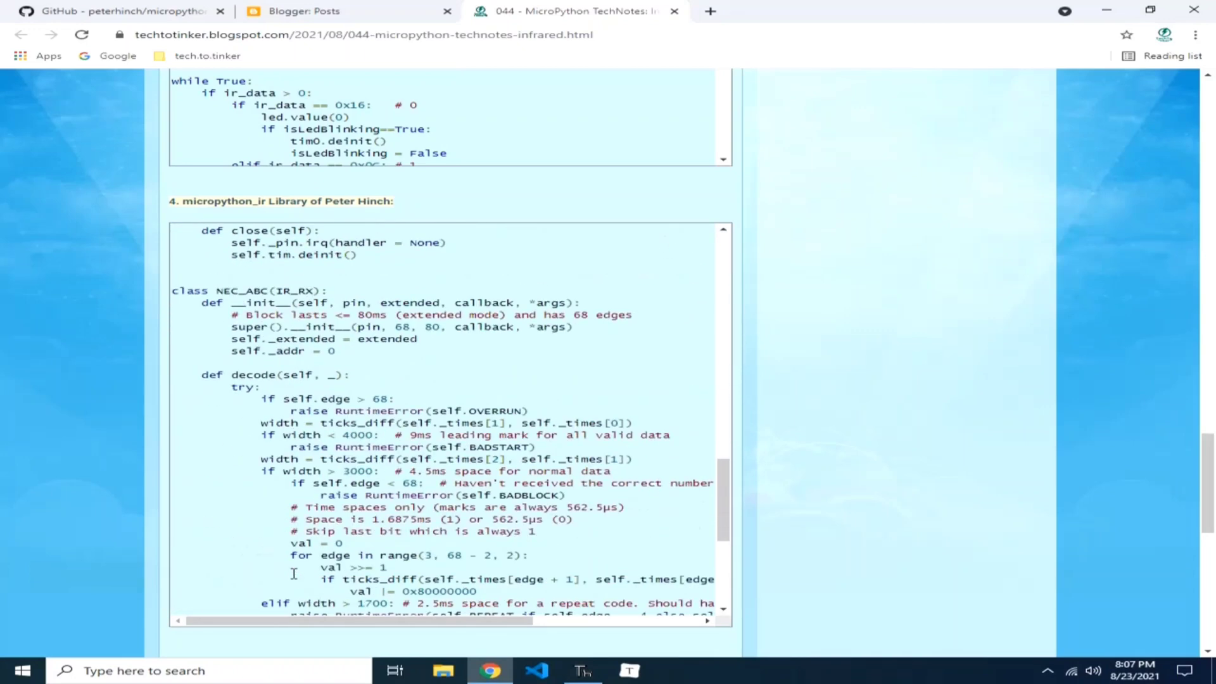
click(584, 671)
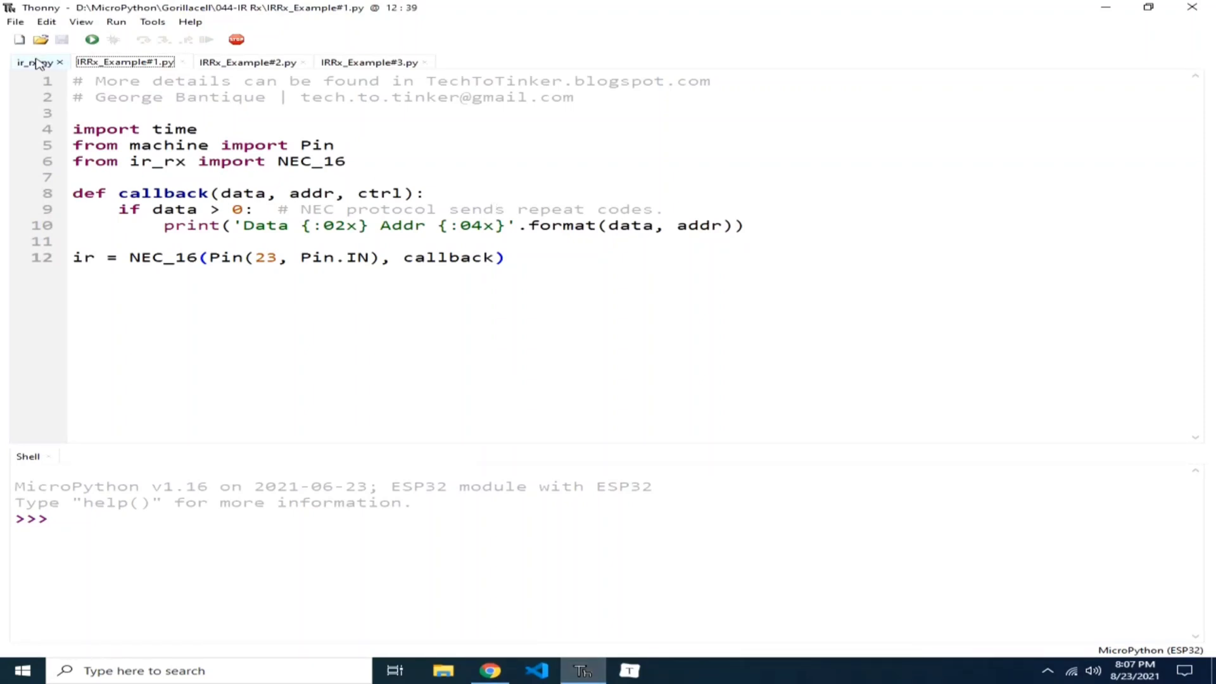
Paste Peter Hinch's micropython_ir library code into the empty ir_rx.py file
click(31, 62)
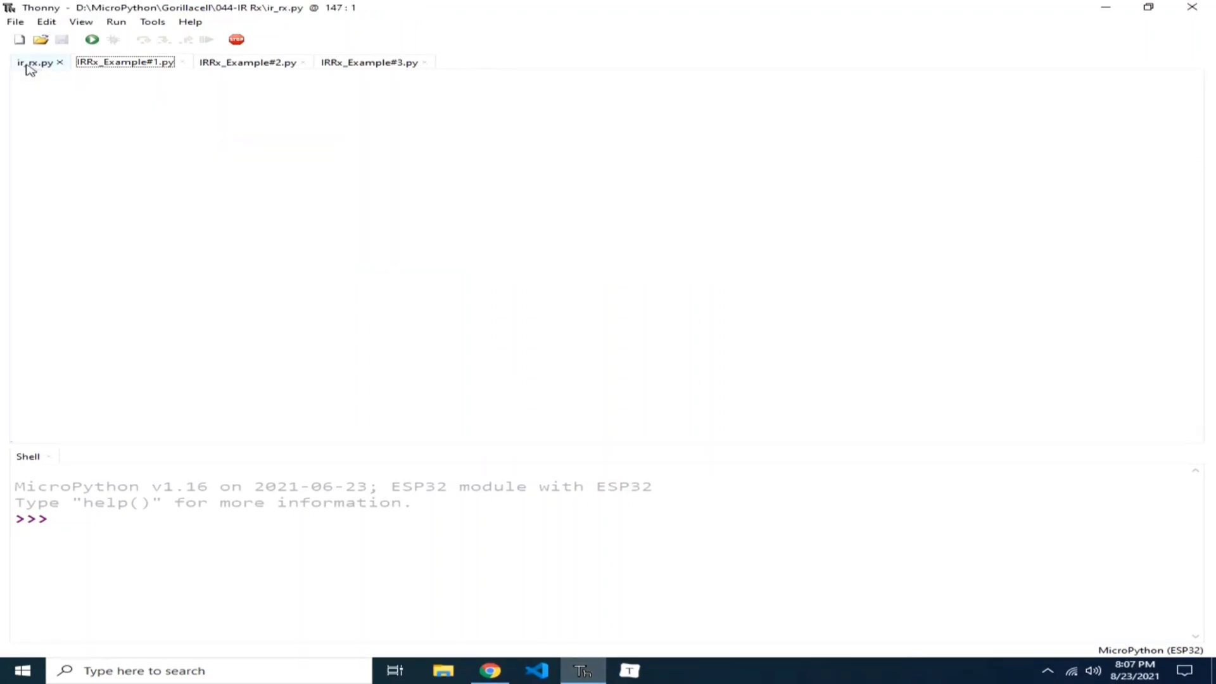
click(34, 62)
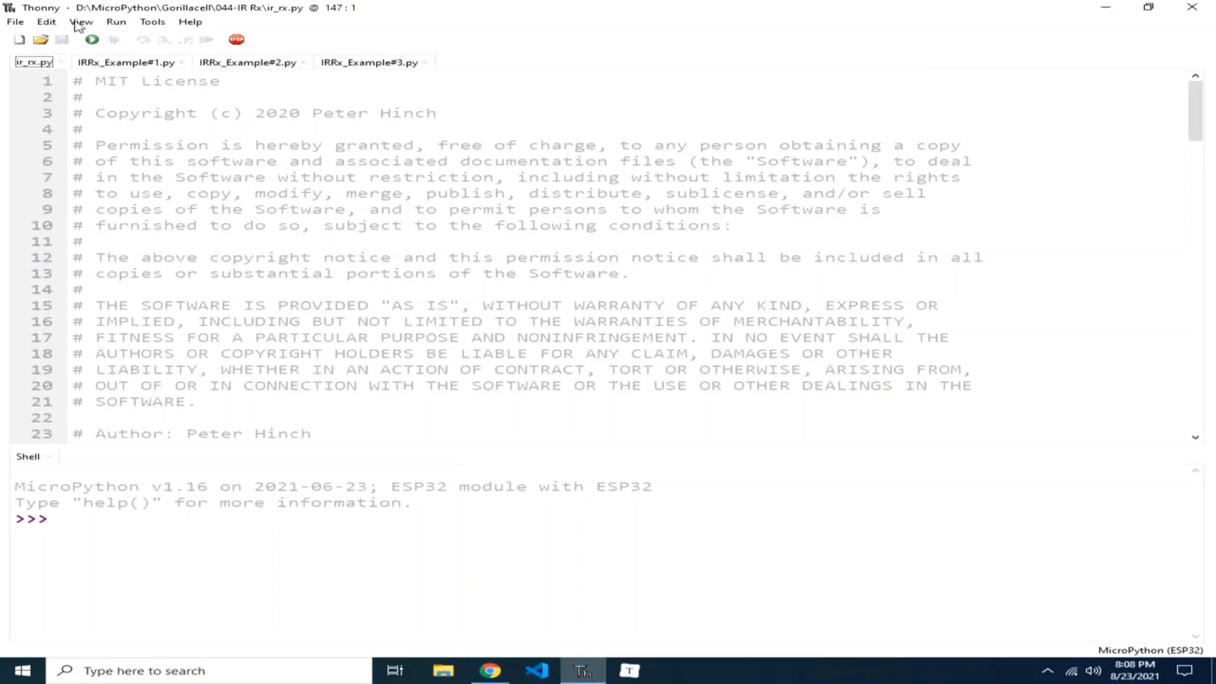
click(15, 21)
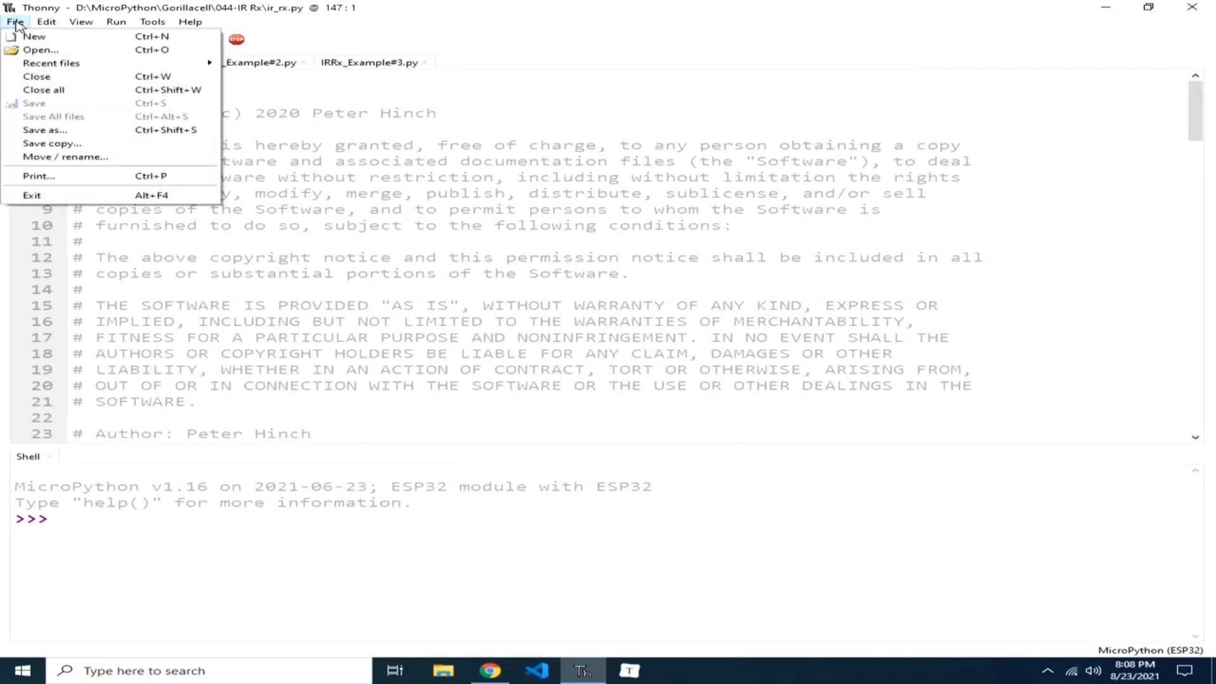
click(45, 129)
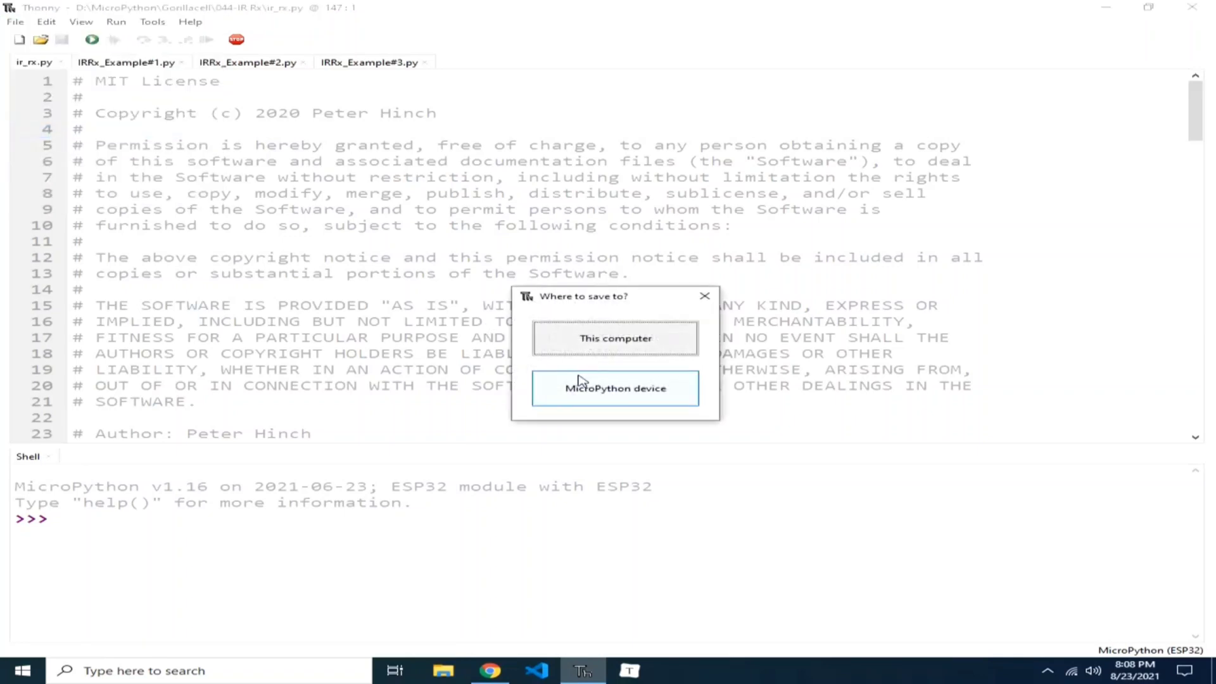
click(615, 388)
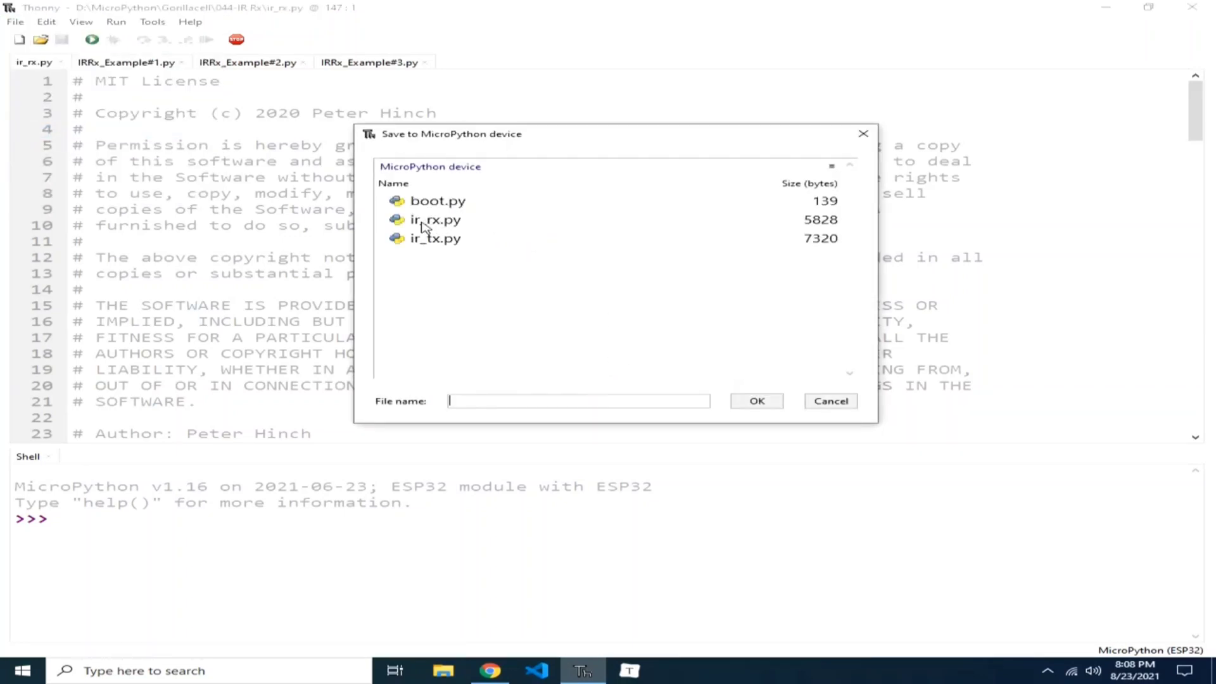
click(435, 219)
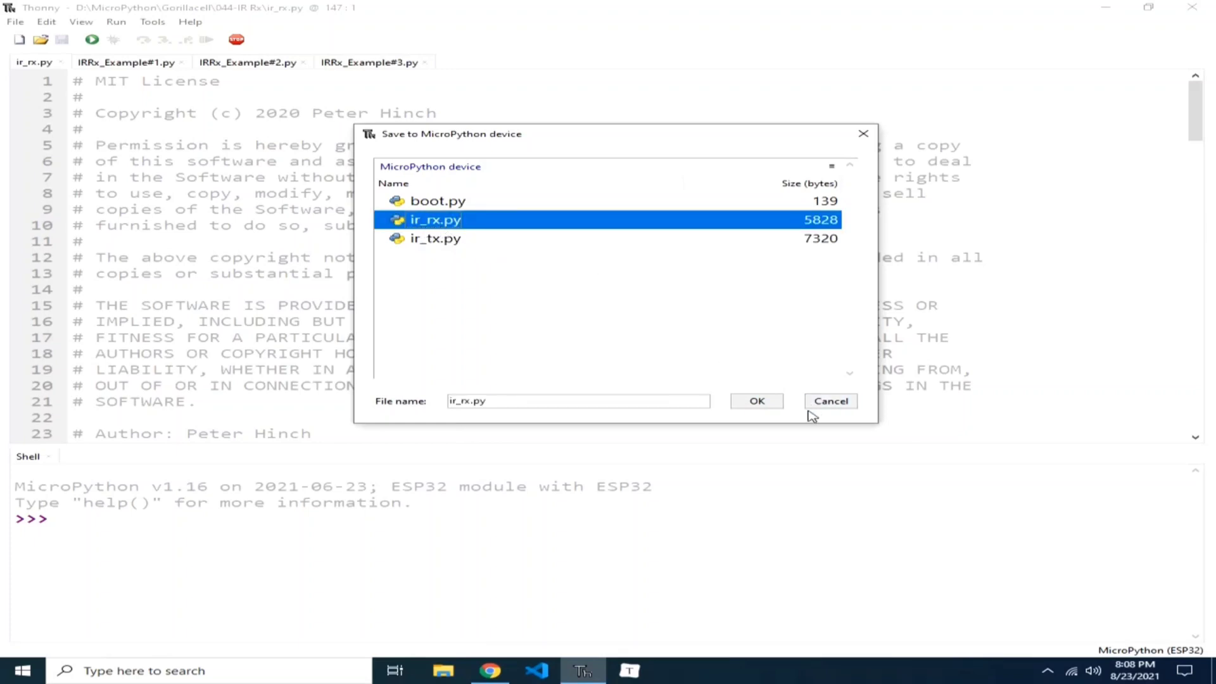
click(830, 401)
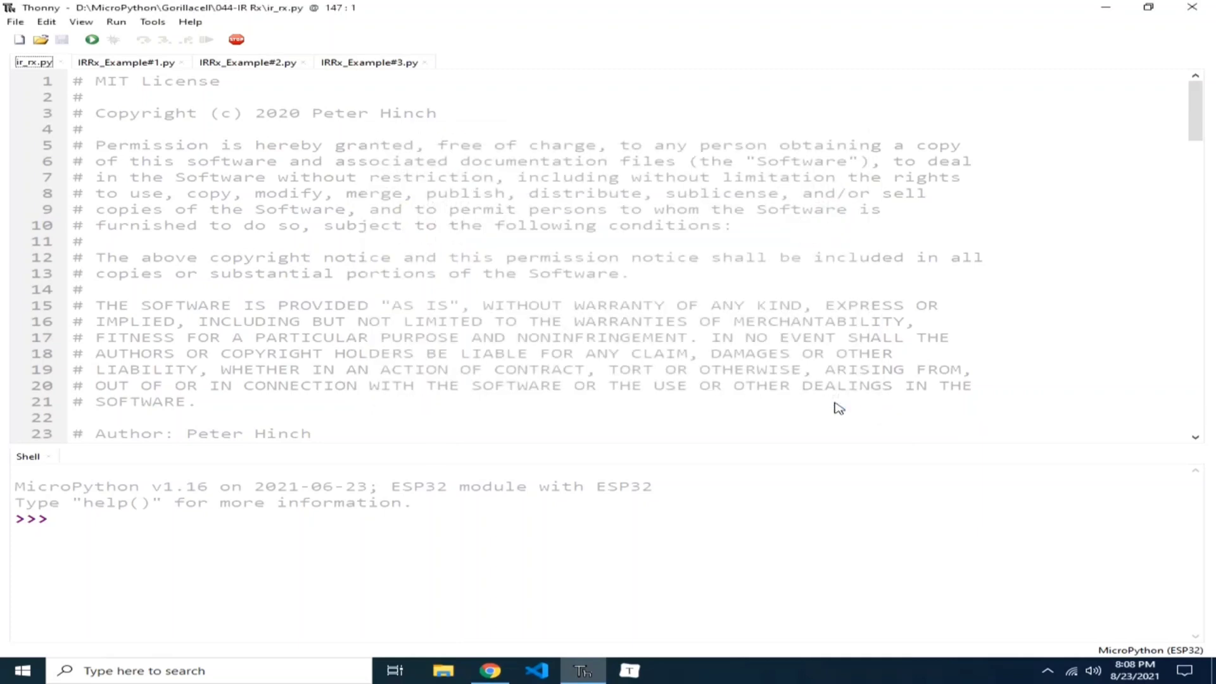
Show the IRRx_Example#1.py NEC_16 receiver script on pin 23
click(124, 62)
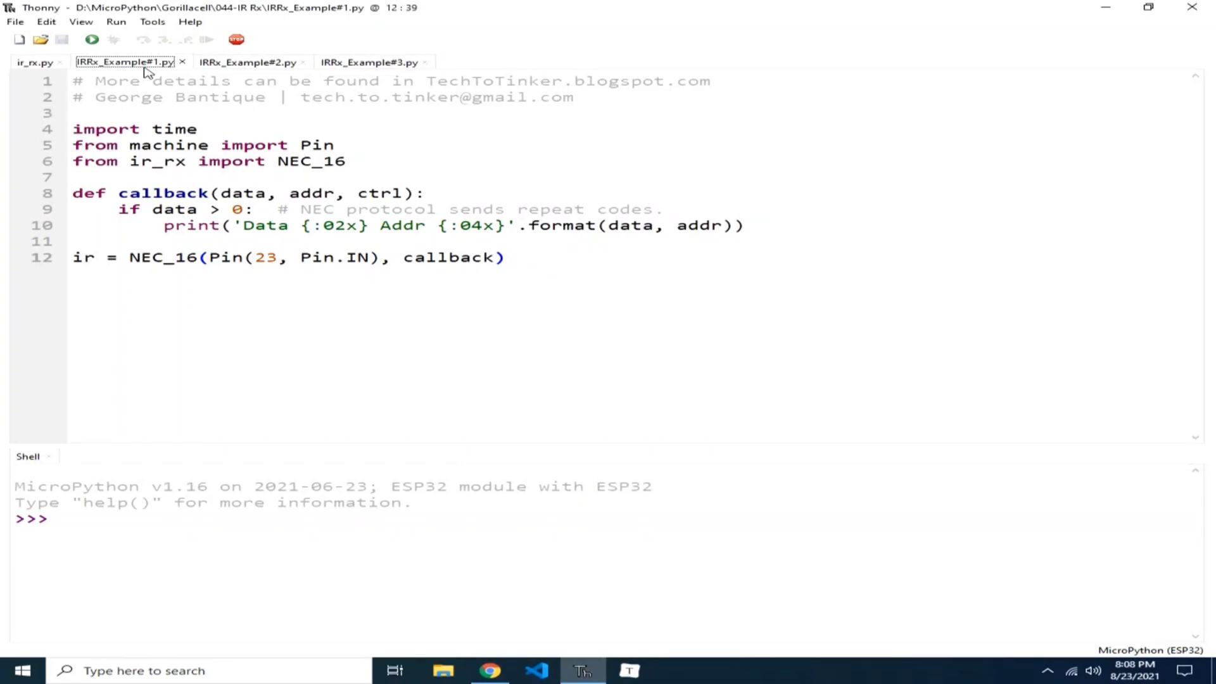
mouse_move(91, 39)
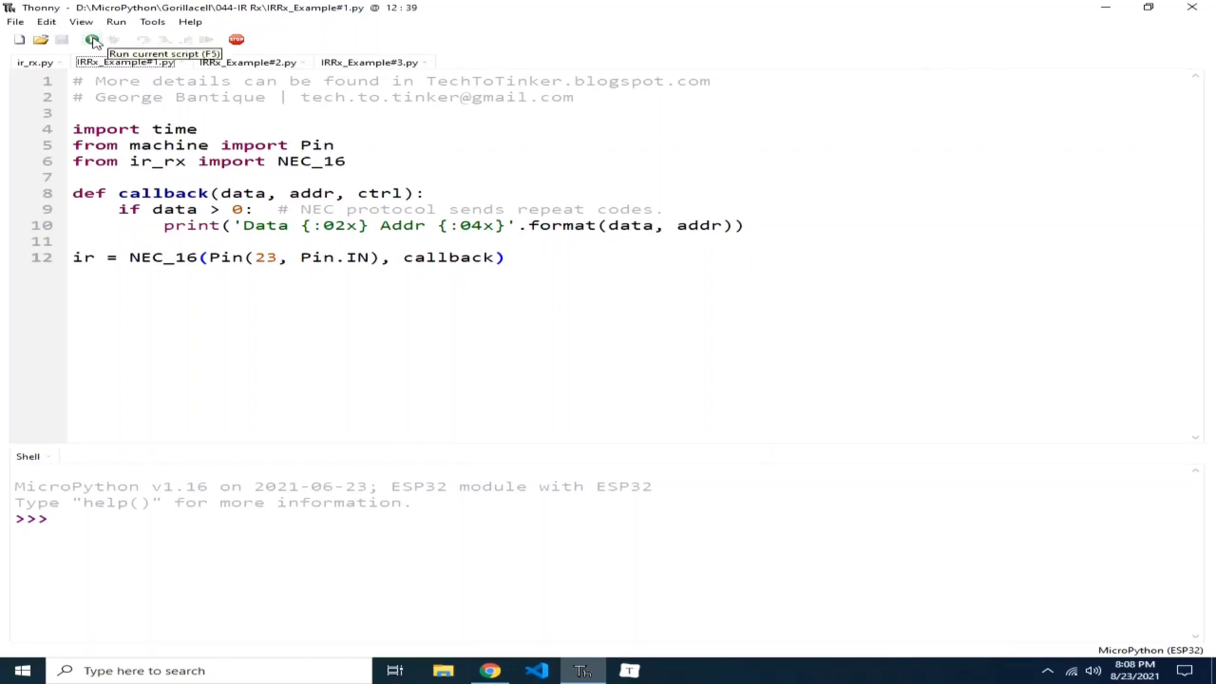
Run IRRx_Example#1.py on the ESP32, printing codes like Data 45 Addr 0000, then stop it
click(92, 39)
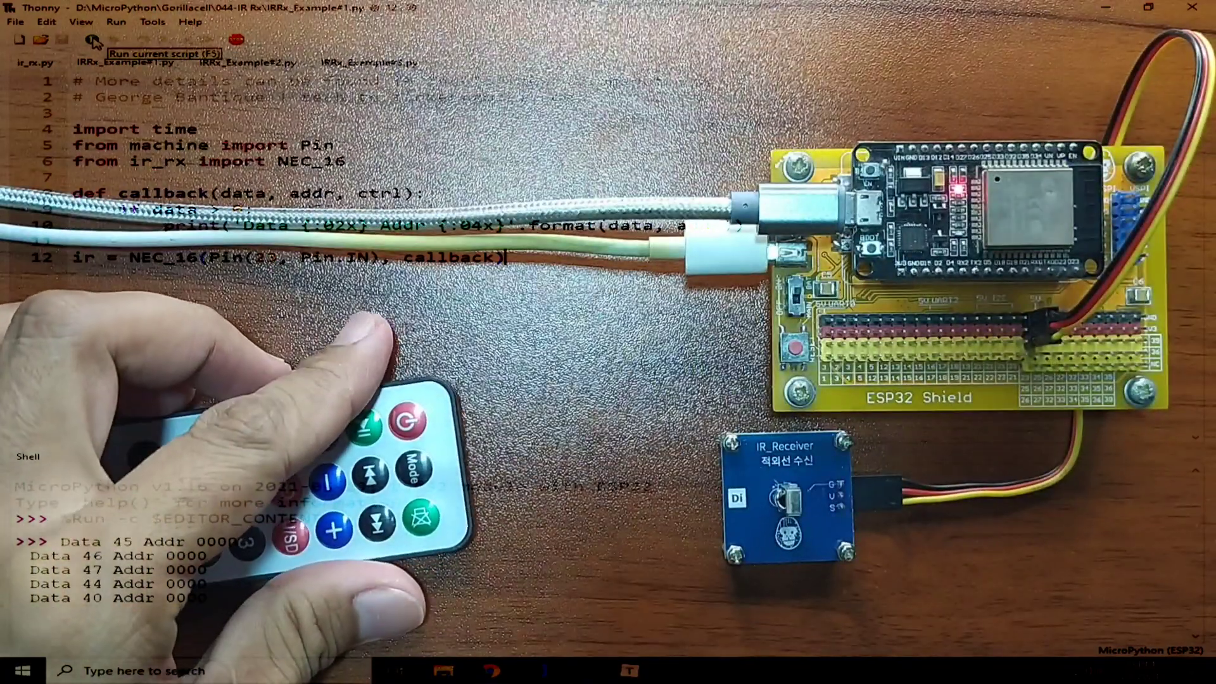
click(93, 39)
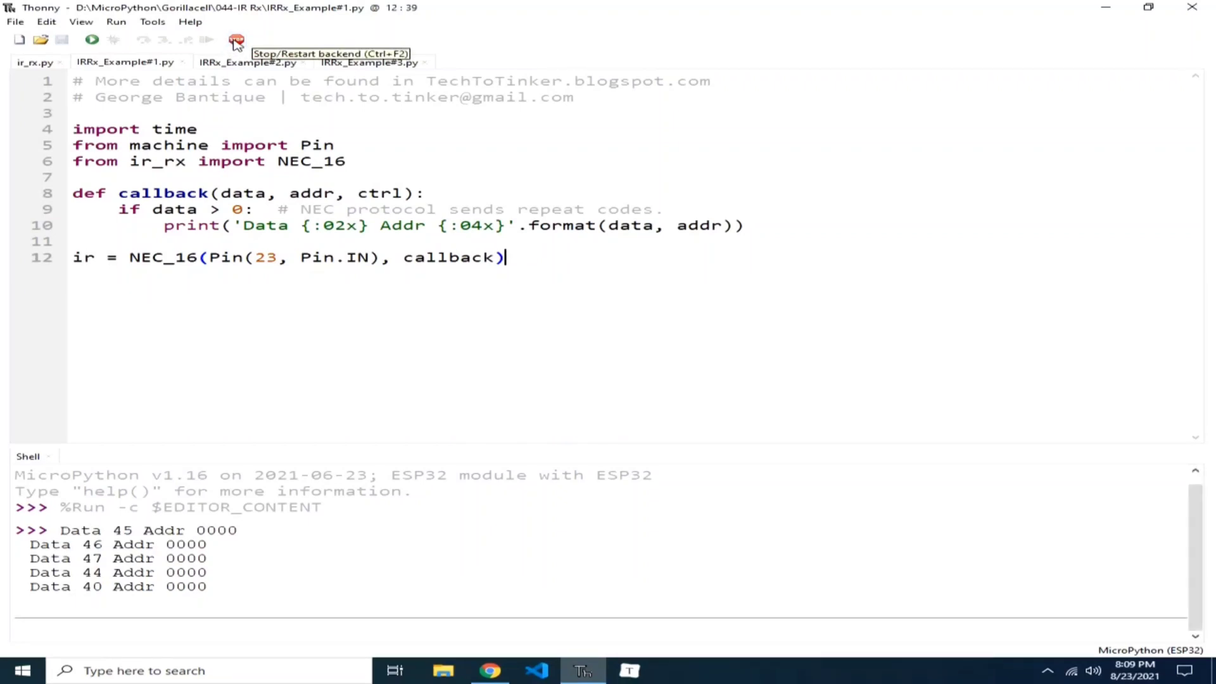
Open IRRx_Example#2.py and highlight 'POWER' and 0x46 in the ir_key dictionary
click(236, 40)
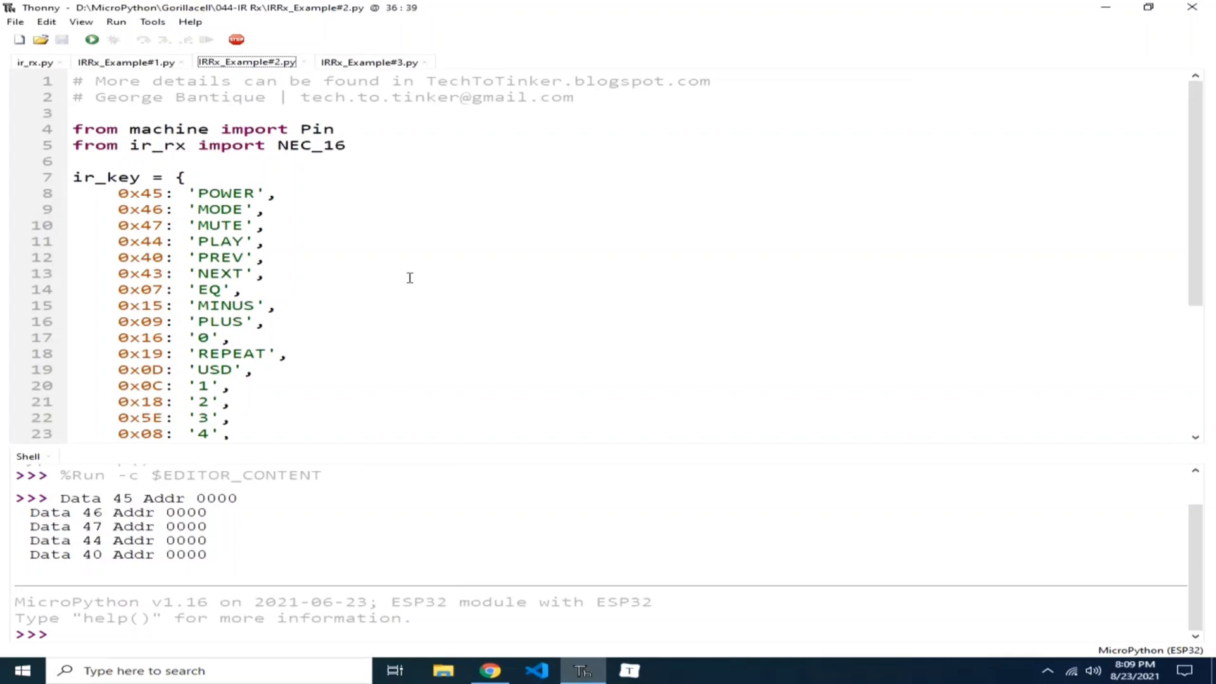
mouse_move(394, 261)
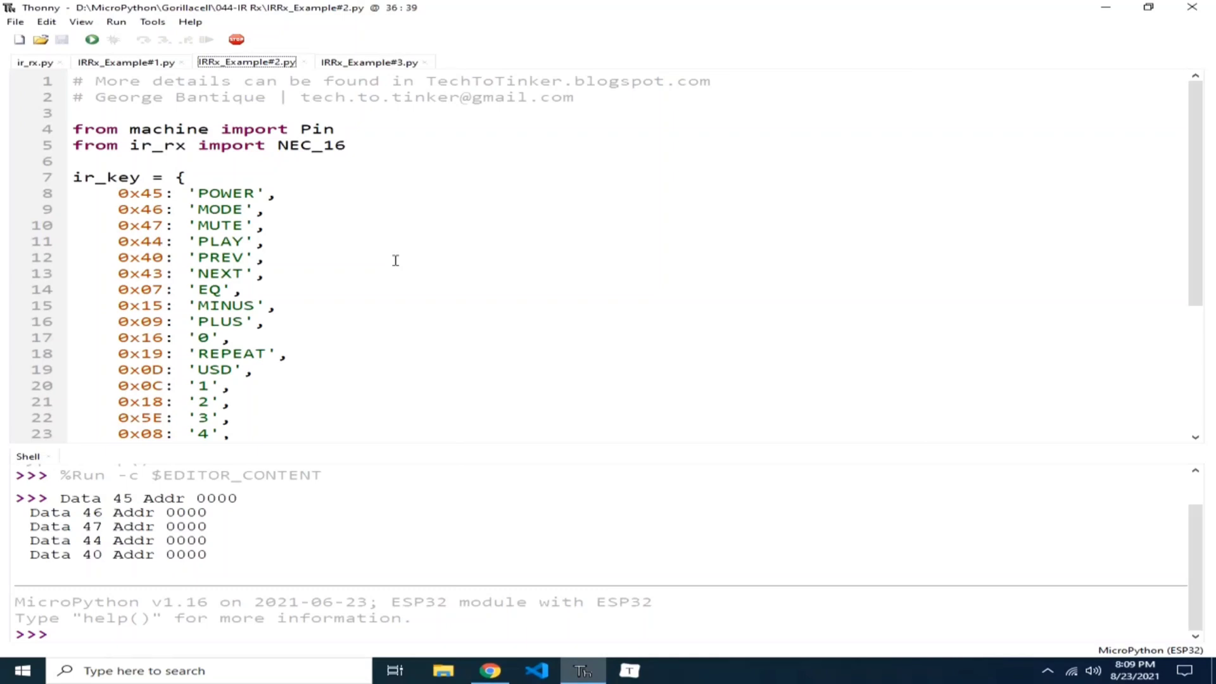
double_click(227, 193)
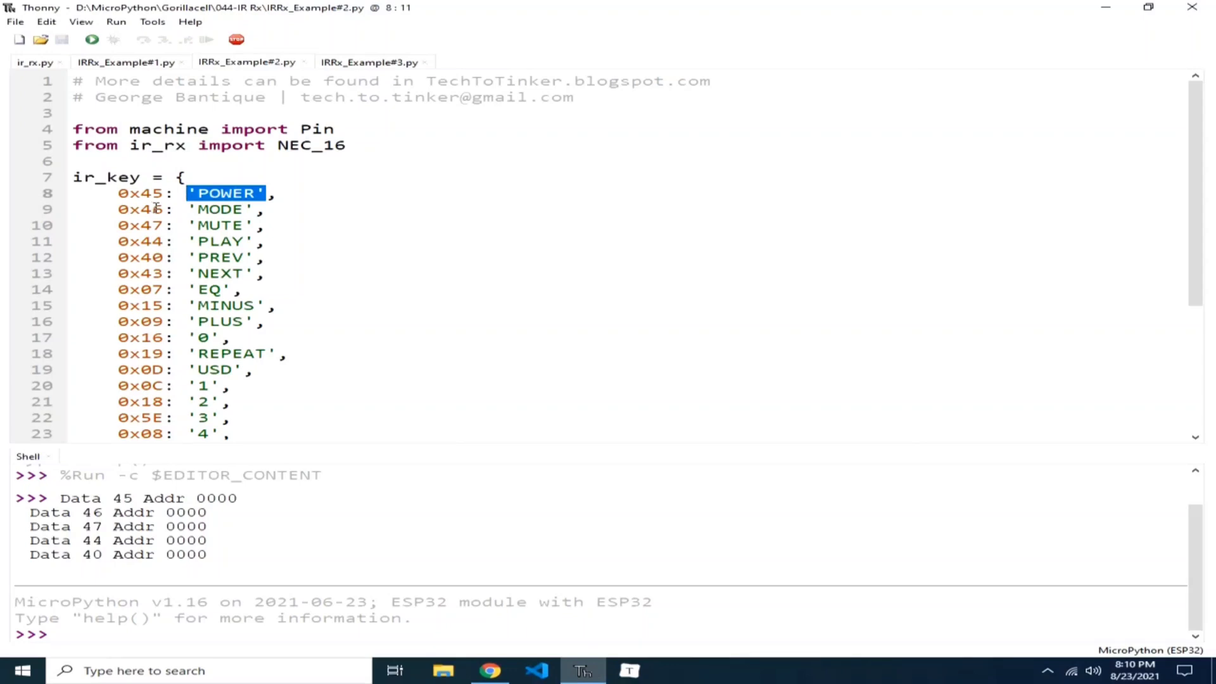
click(253, 210)
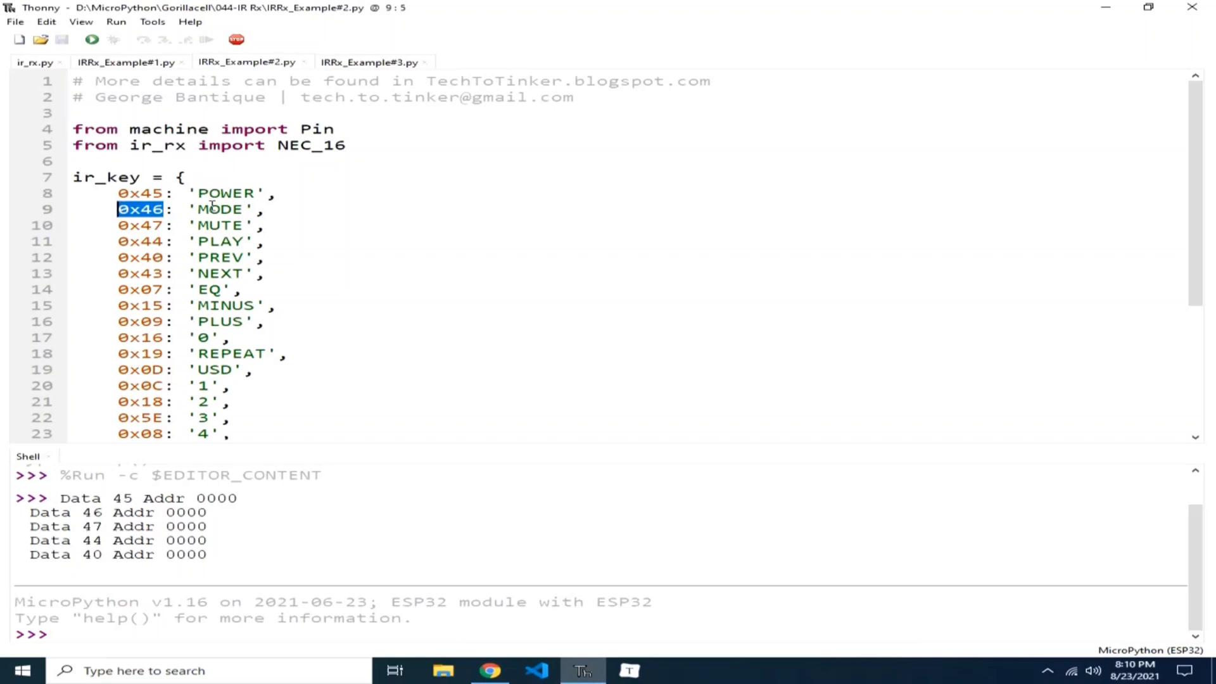
Scroll to the bottom of IRRx_Example#2.py to run it and print key names
scroll(down, 3)
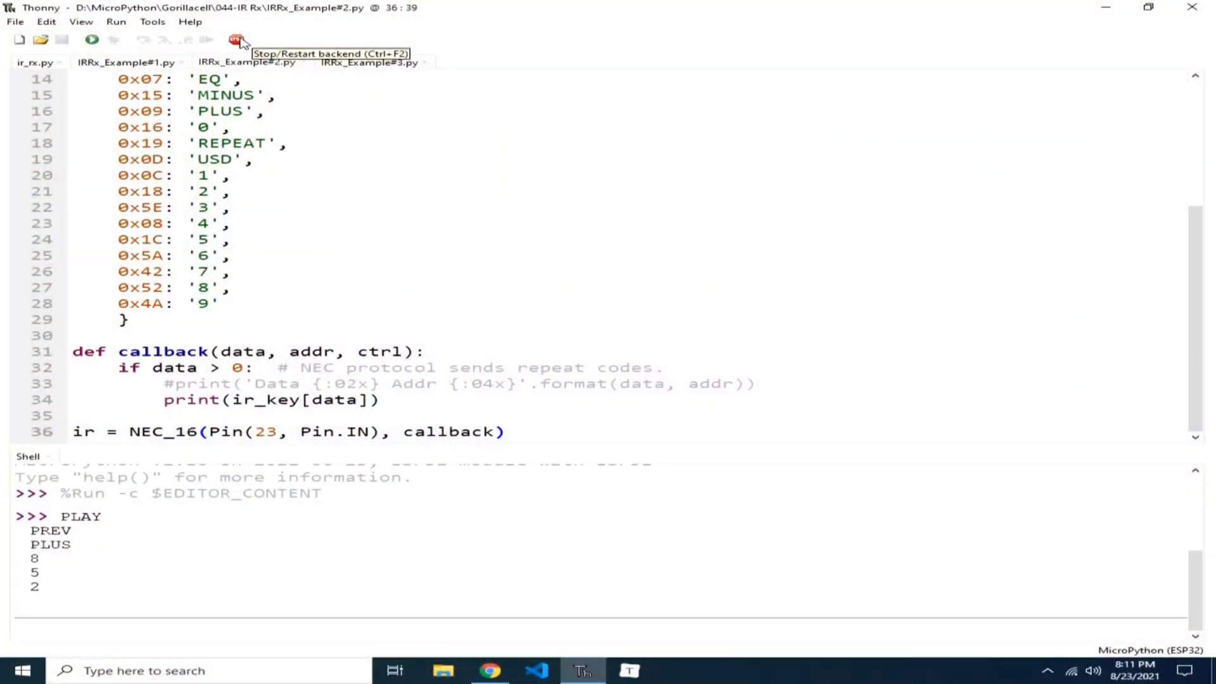
Stop the second IR example running on the ESP32 board
click(236, 39)
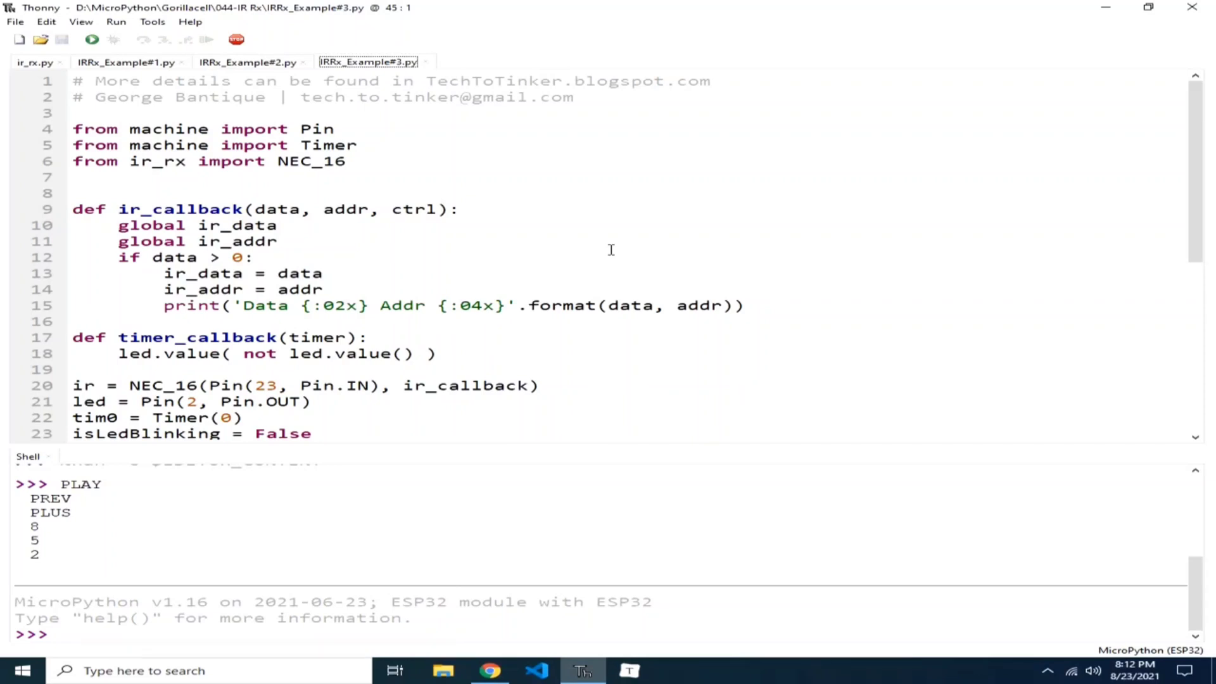
mouse_move(91, 39)
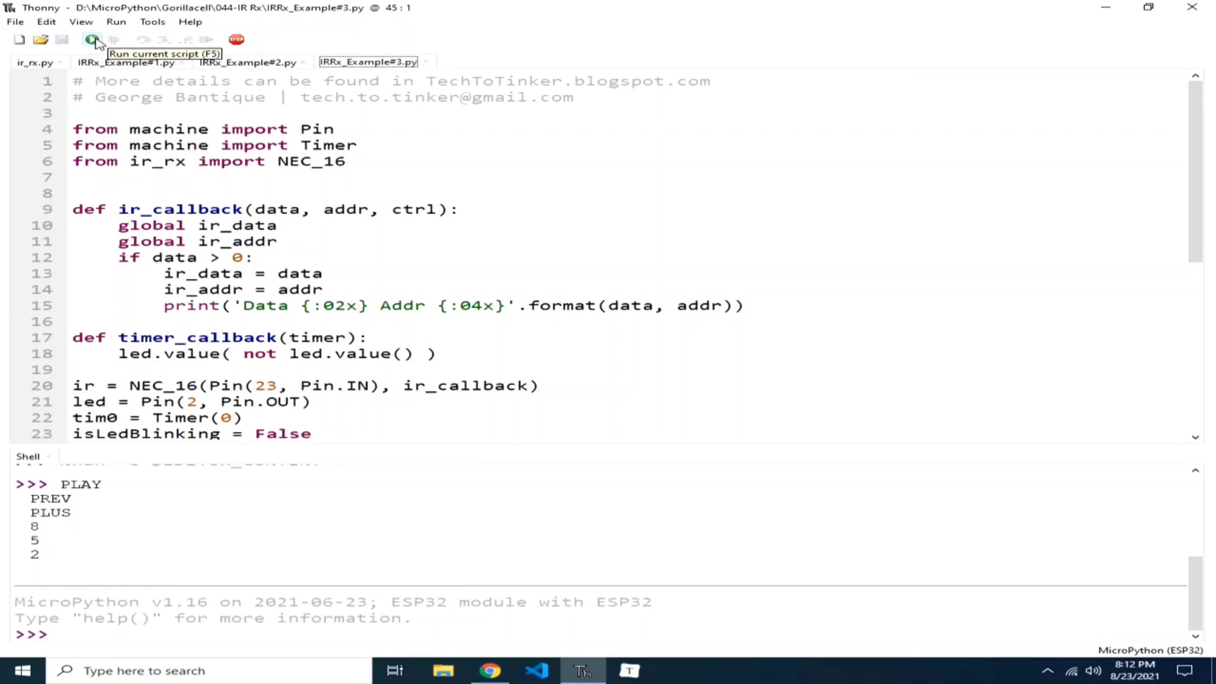
Run IRRx_Example#3.py on the ESP32, logging remote codes 0c, 16 and 18
click(91, 40)
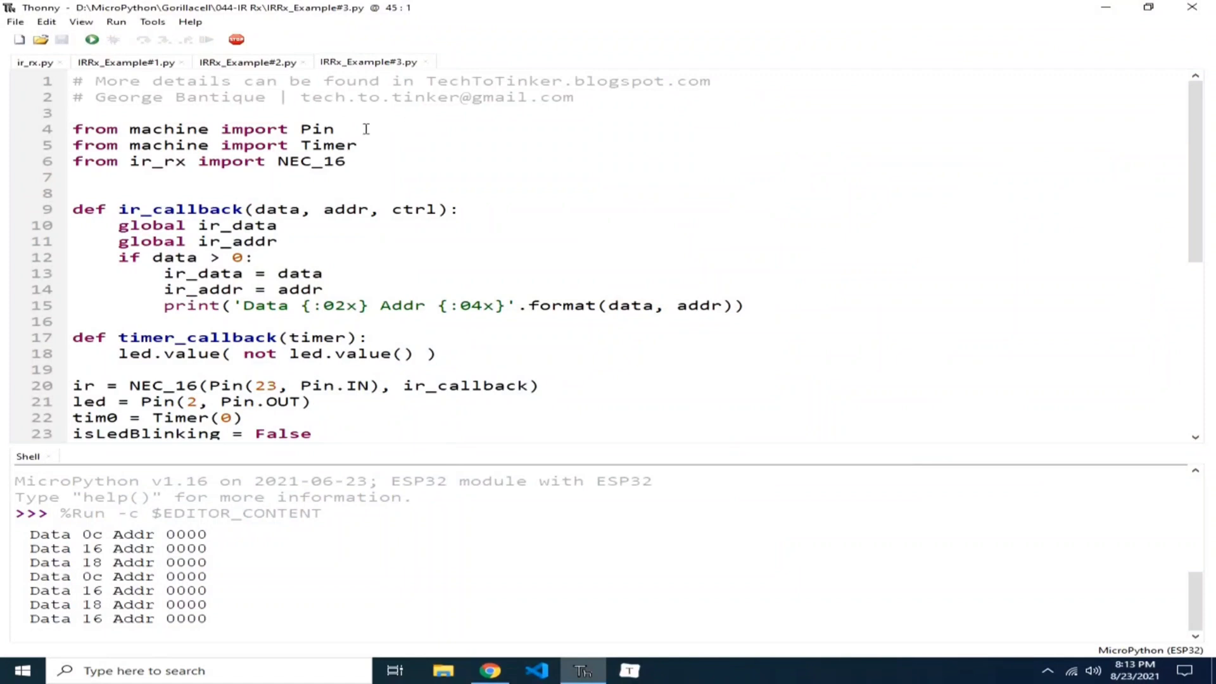
triple_click(201, 128)
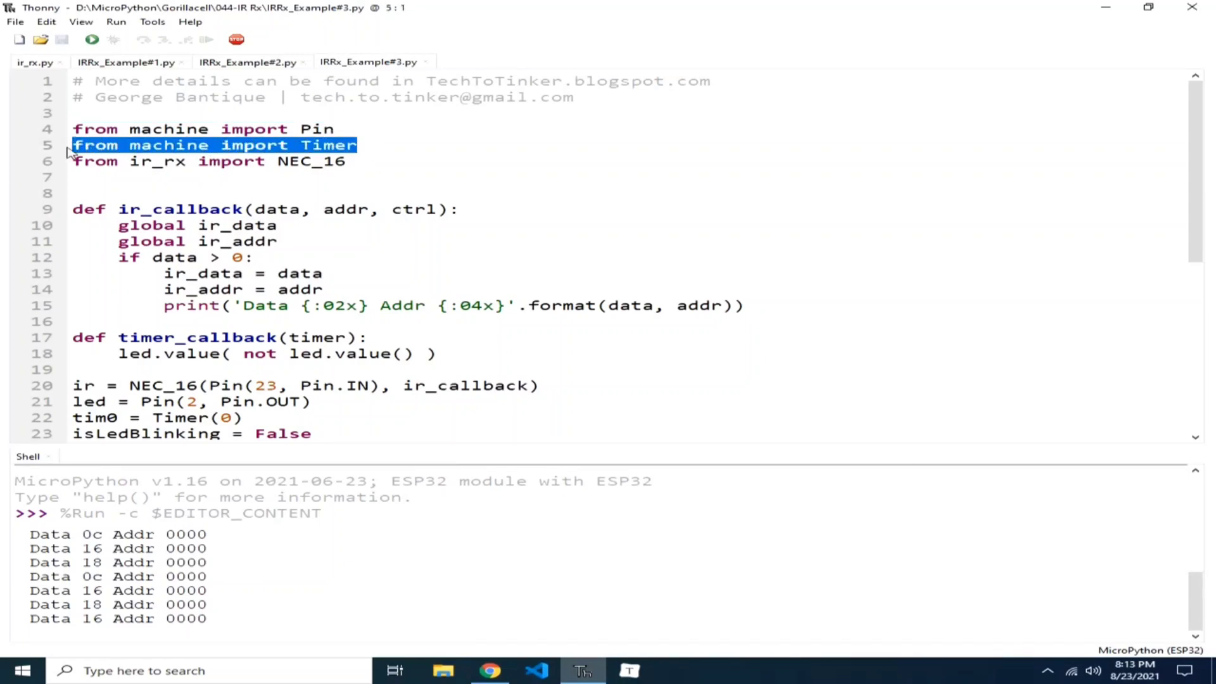
mouse_move(225, 352)
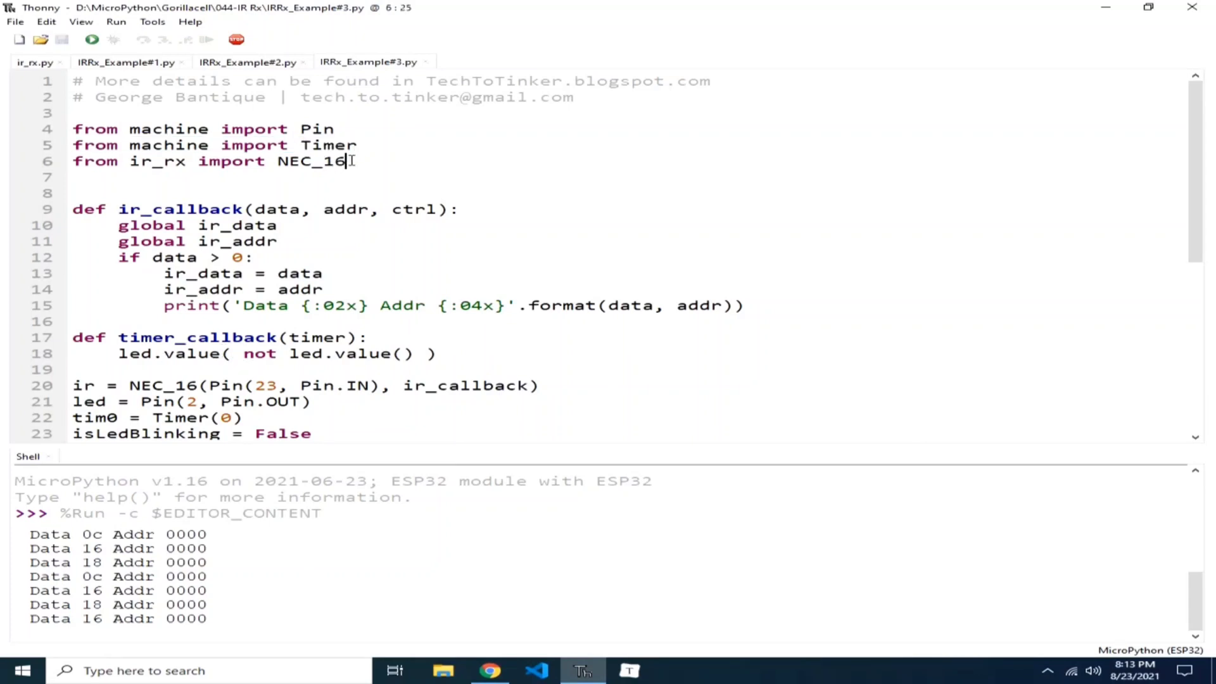
triple_click(209, 162)
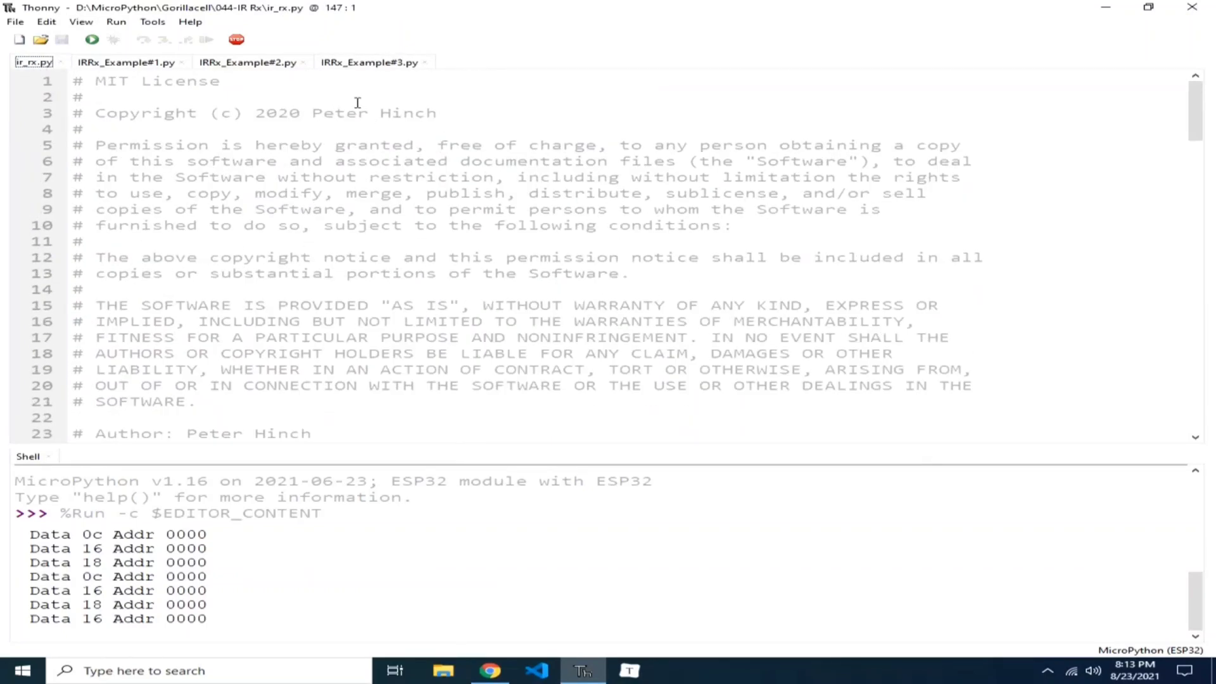
click(369, 62)
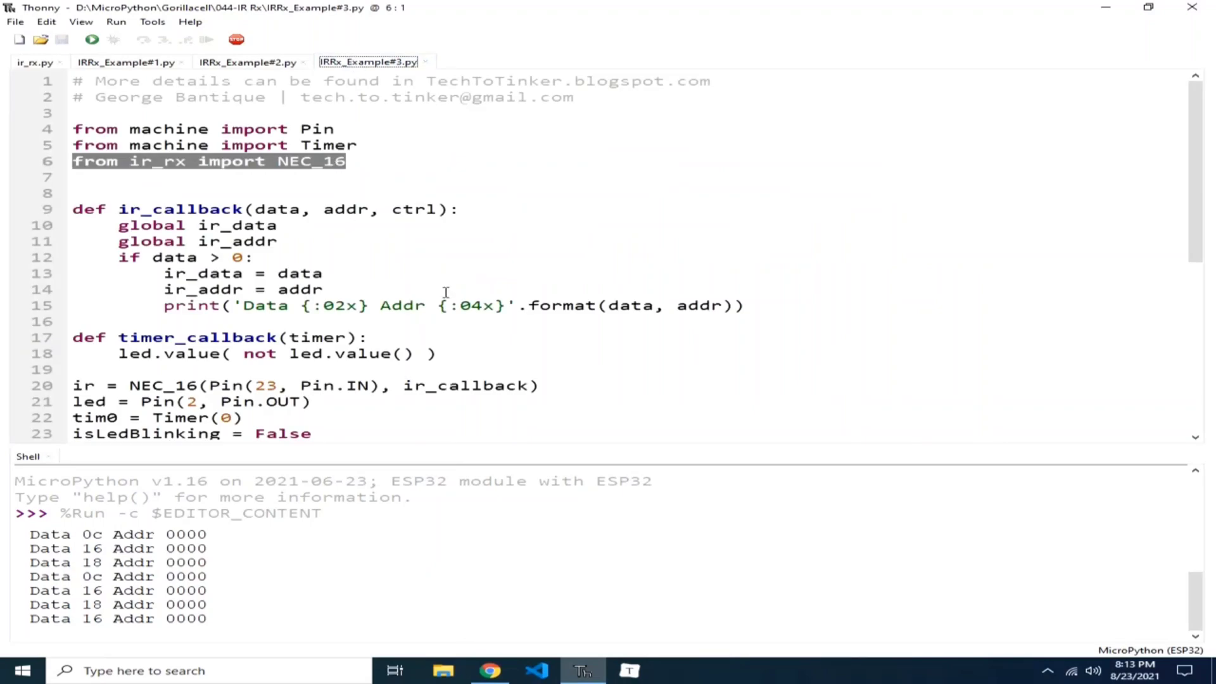
scroll(down, 3)
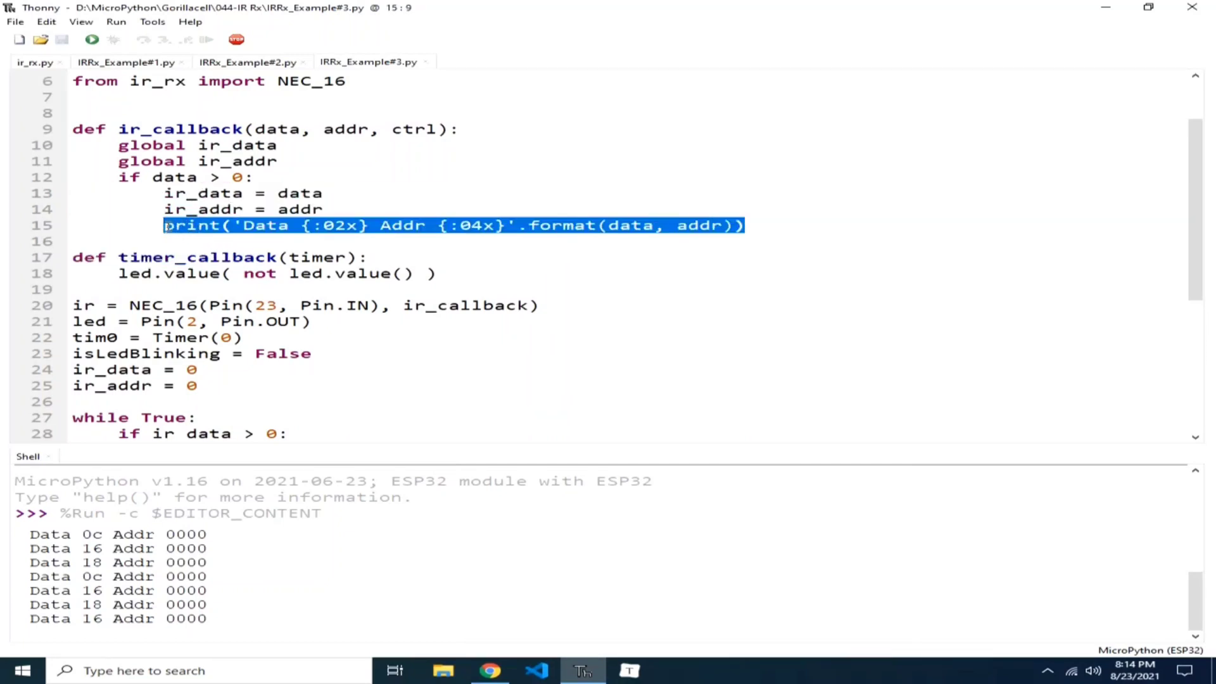
scroll(down, 3)
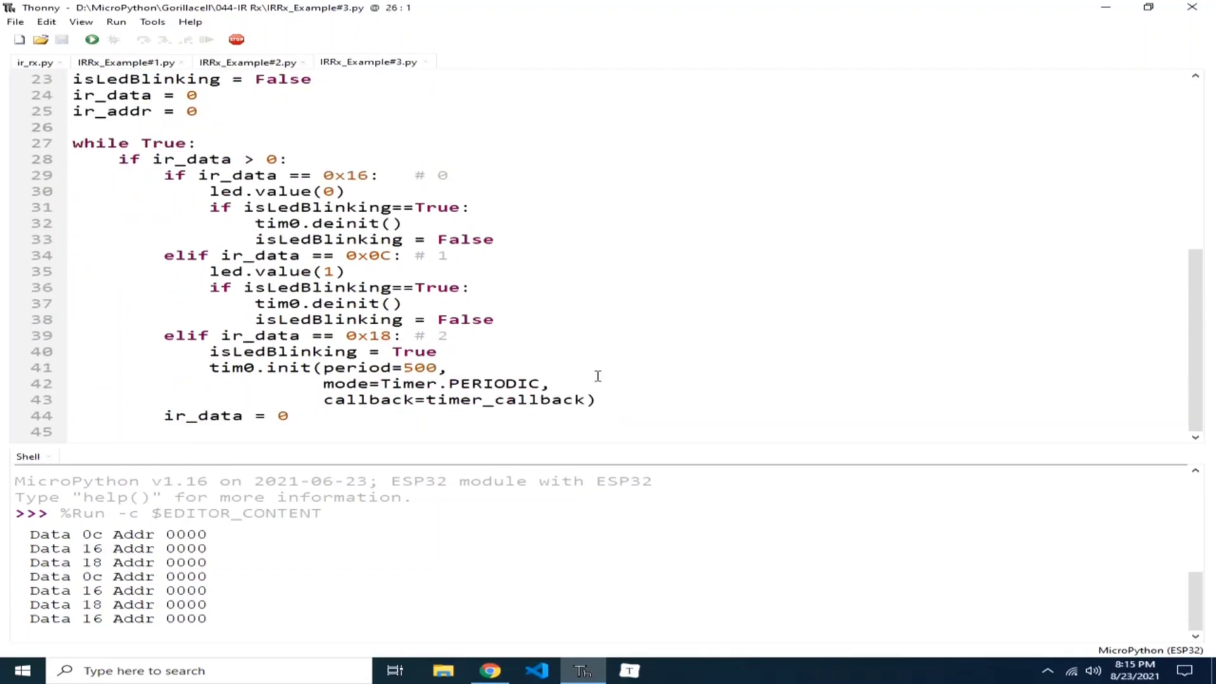
drag(209, 367, 597, 400)
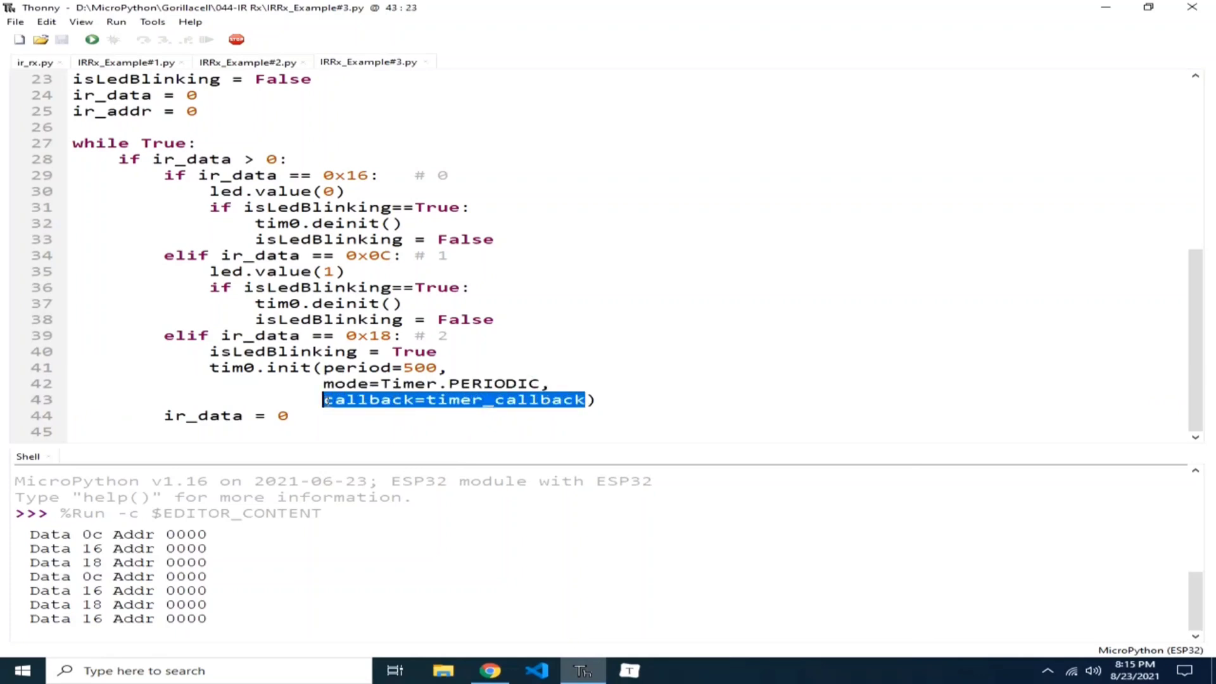
click(252, 159)
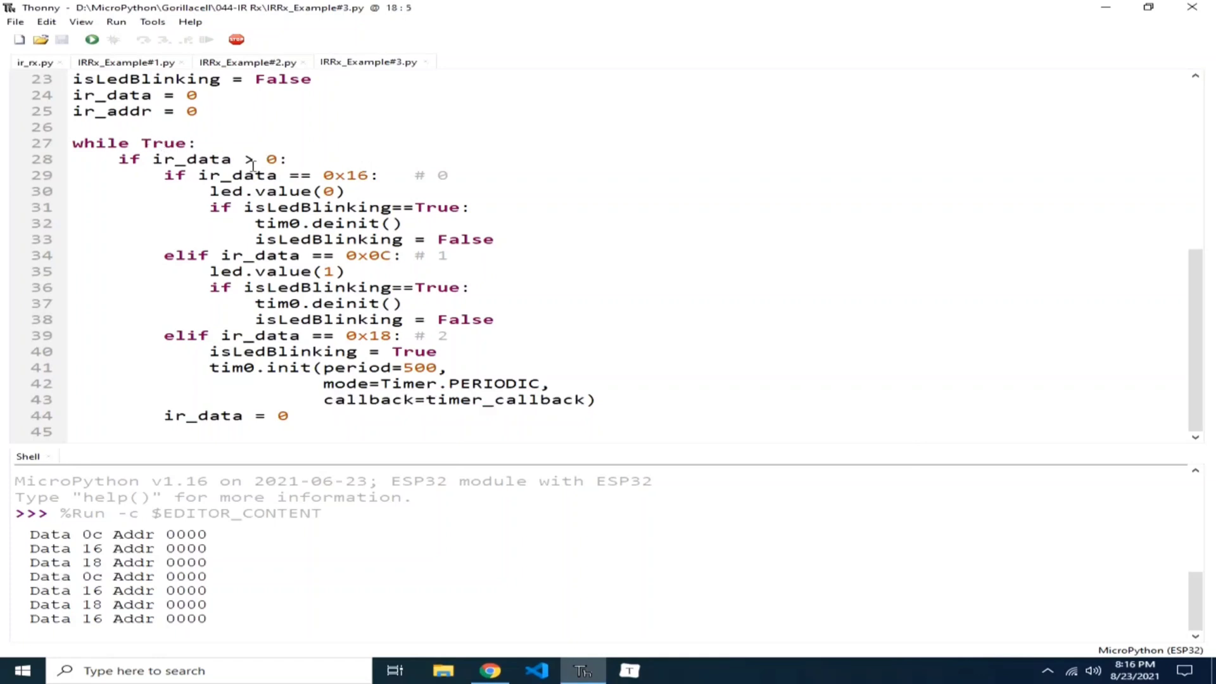
triple_click(202, 159)
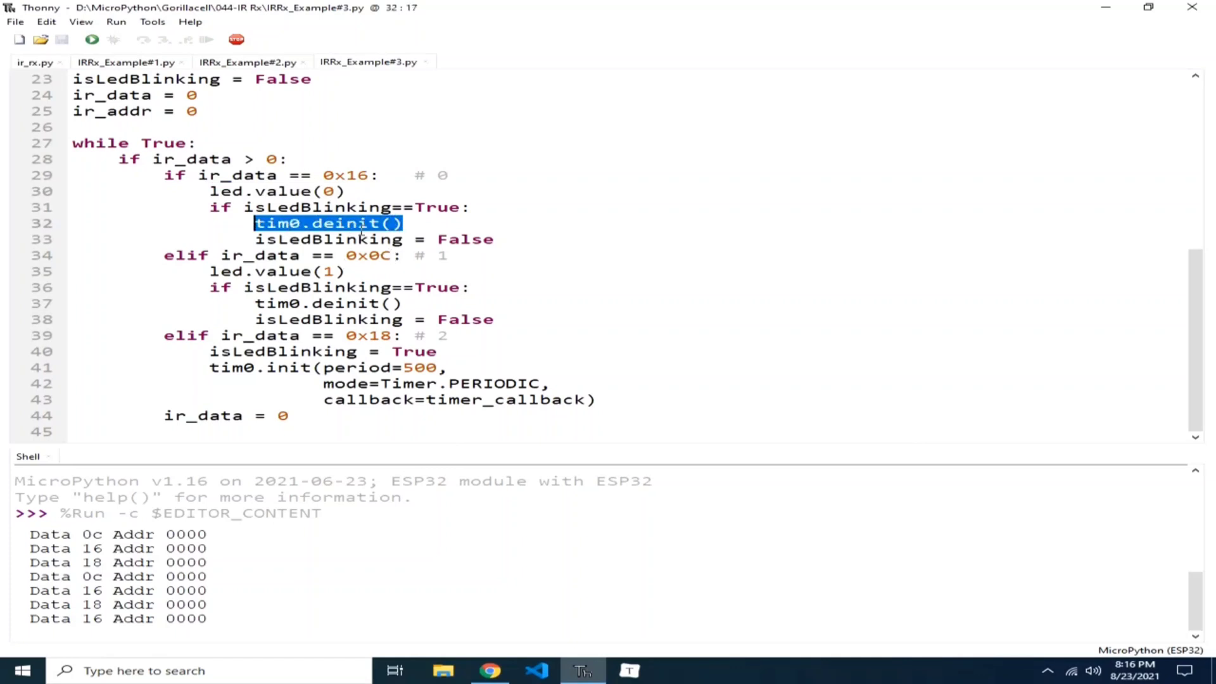
mouse_move(372, 233)
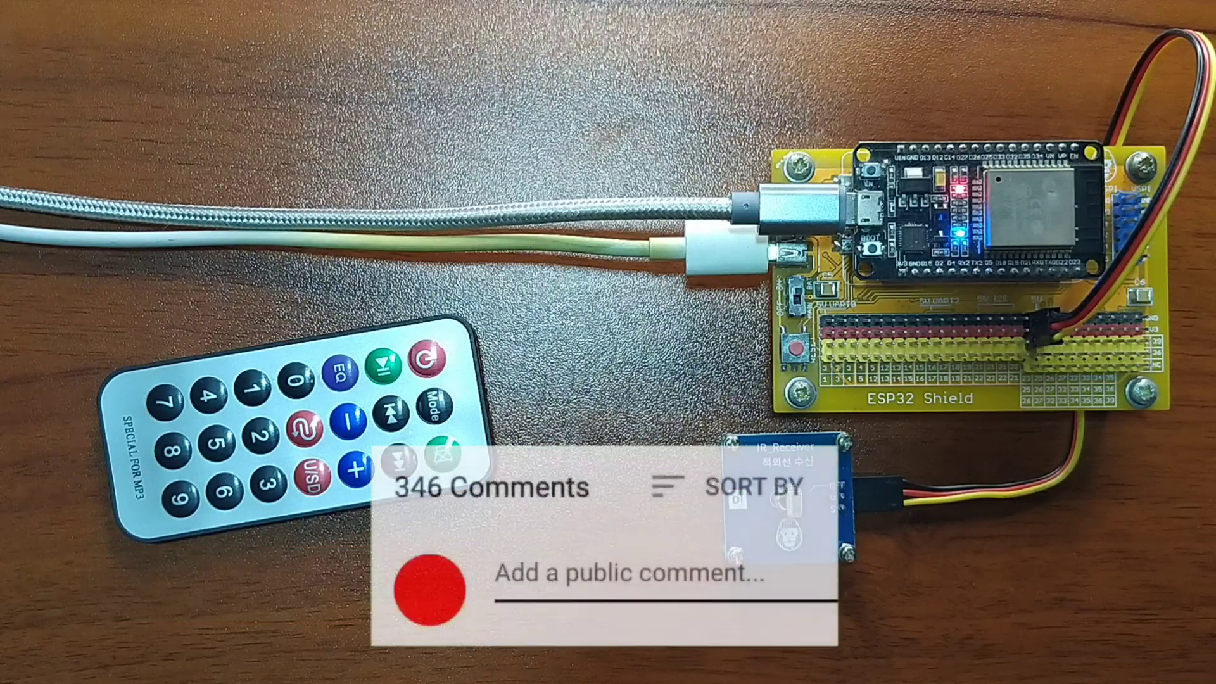
text(Great vi)
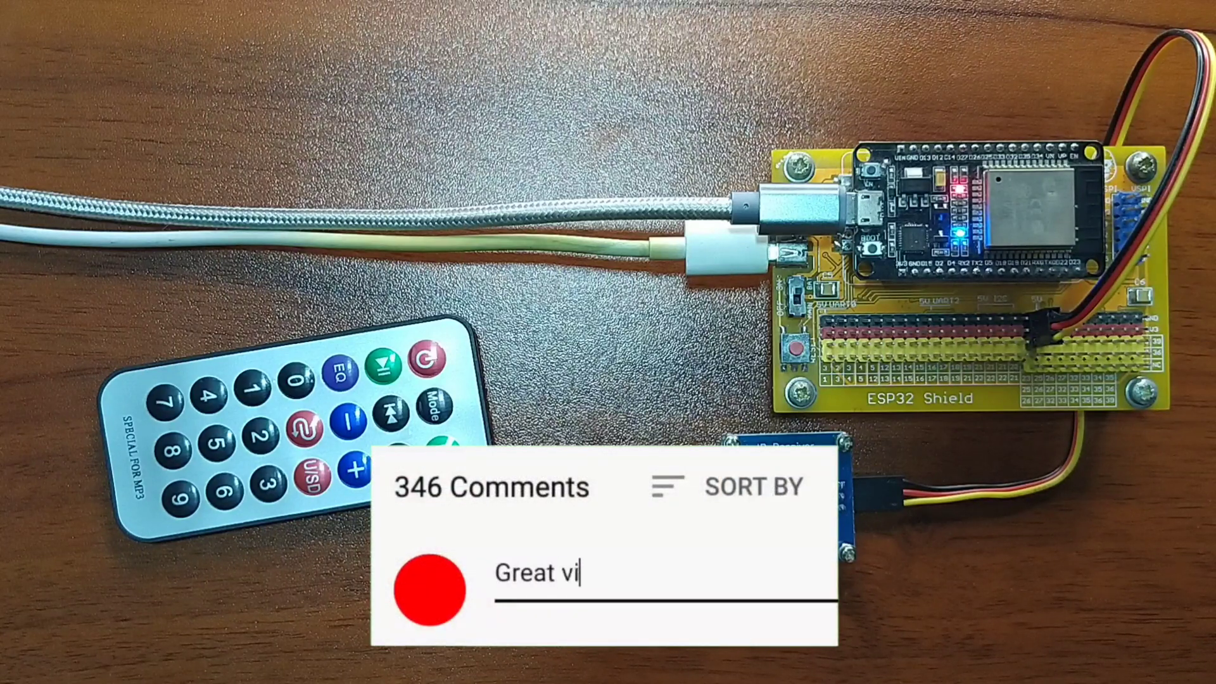